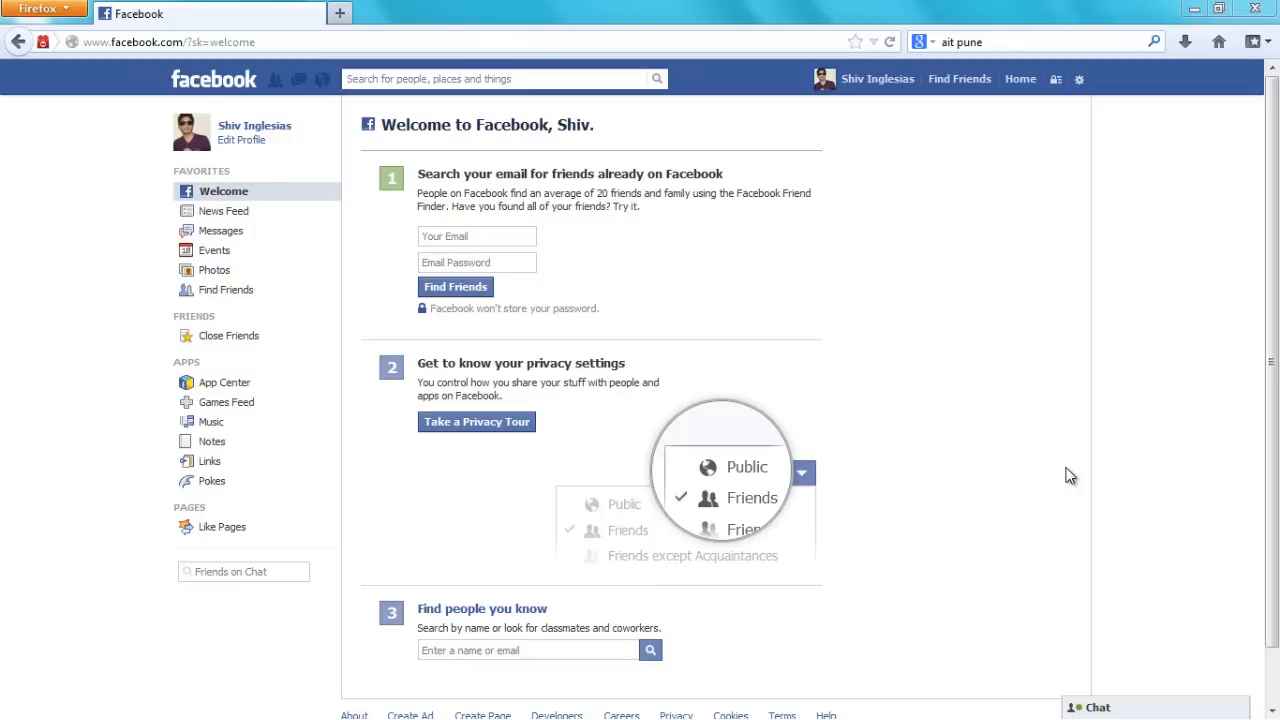
# - Open Account Settings from the gear menu at the top right
pyautogui.click(1079, 79)
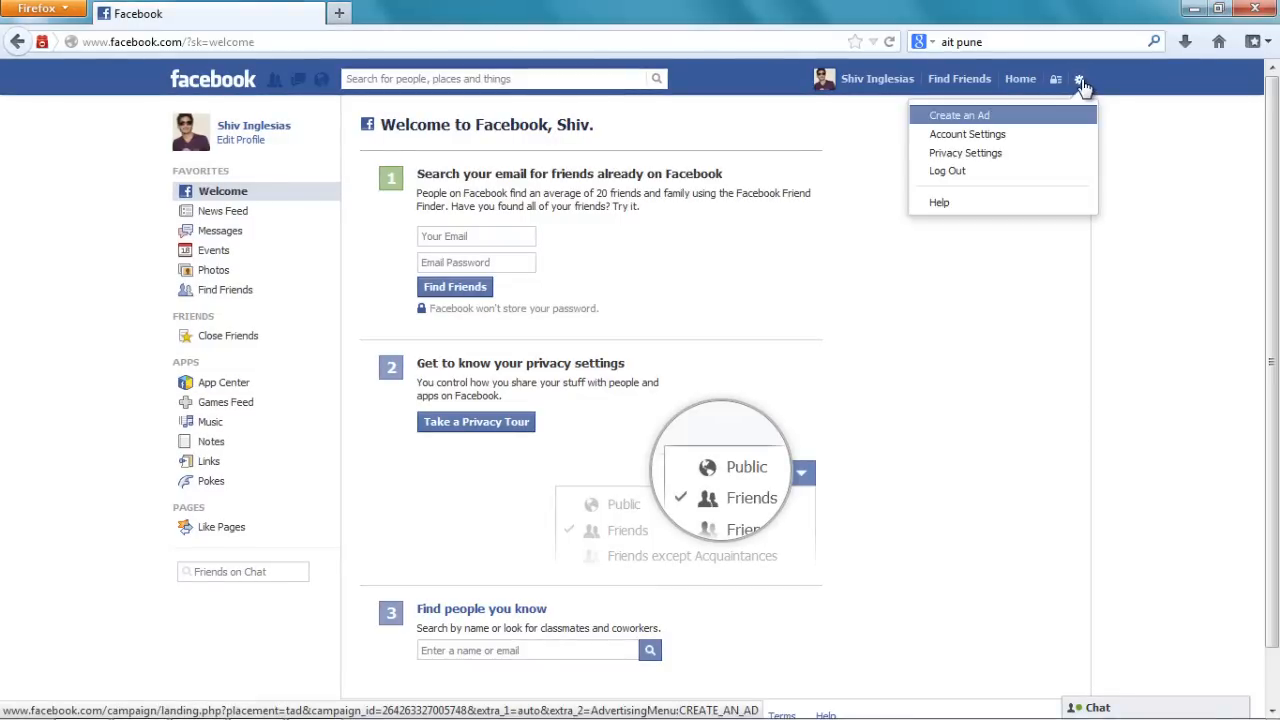
pyautogui.moveTo(967, 134)
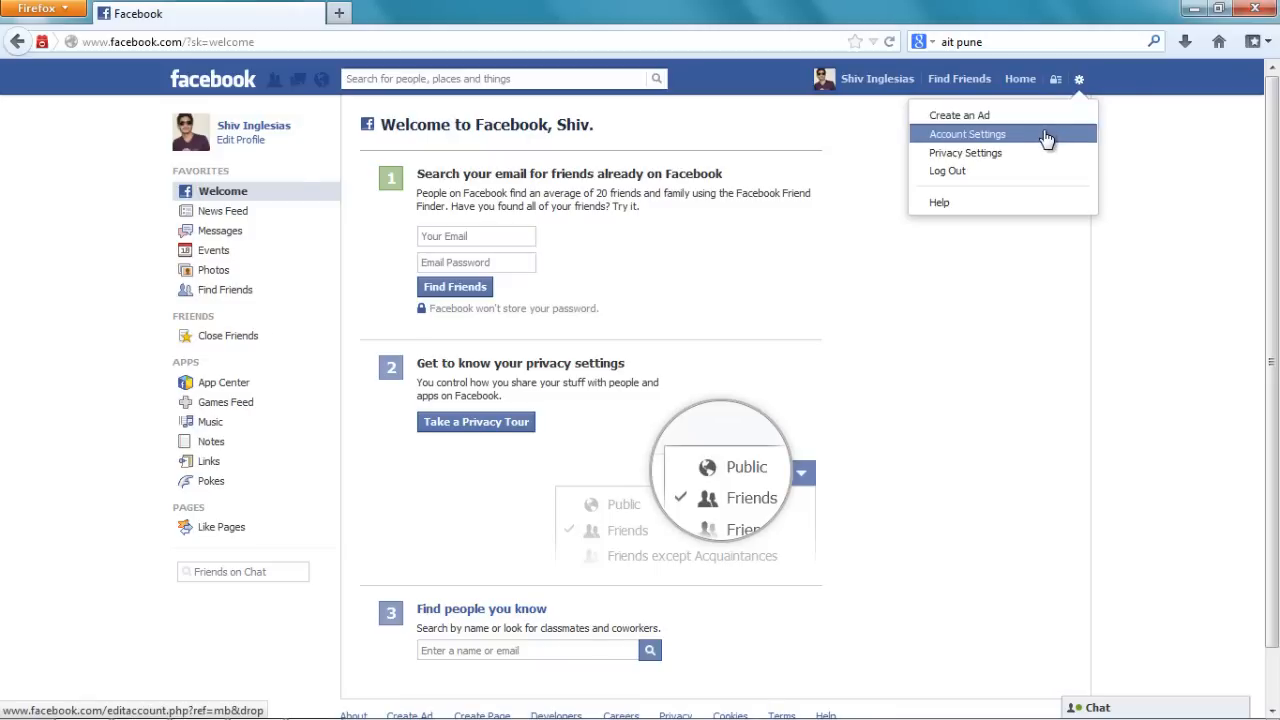
pyautogui.click(966, 133)
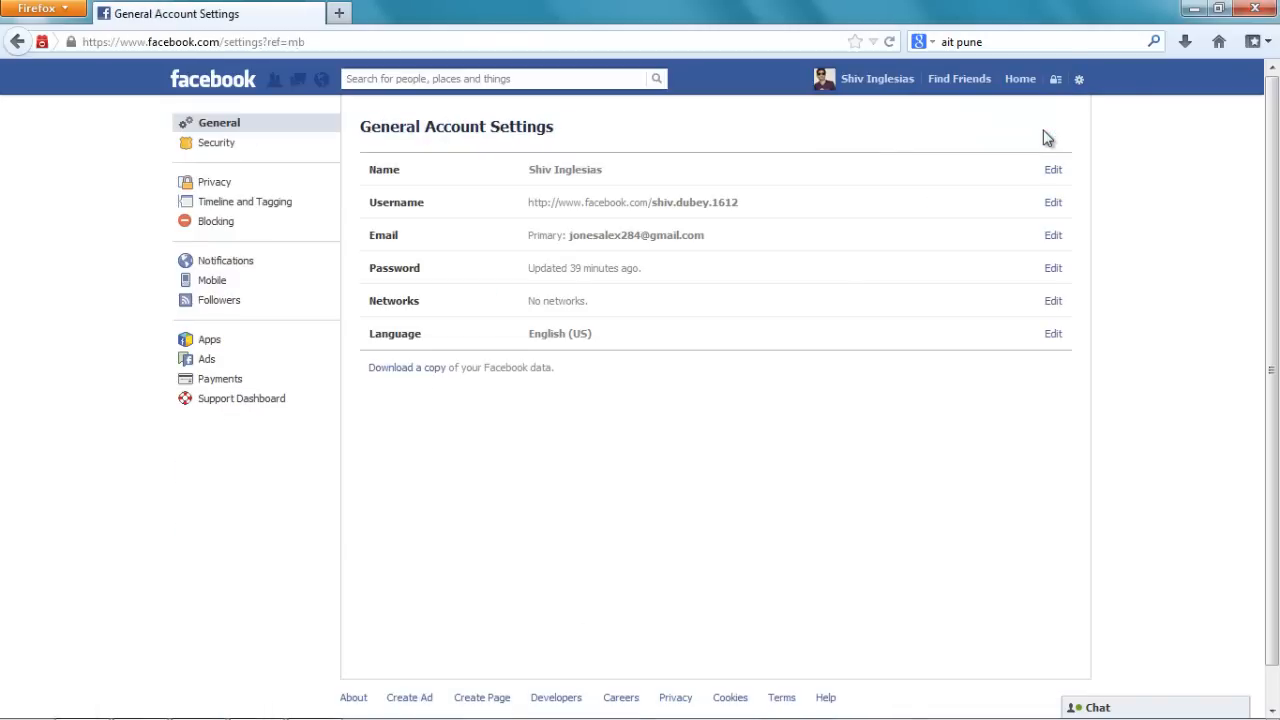
pyautogui.moveTo(427, 186)
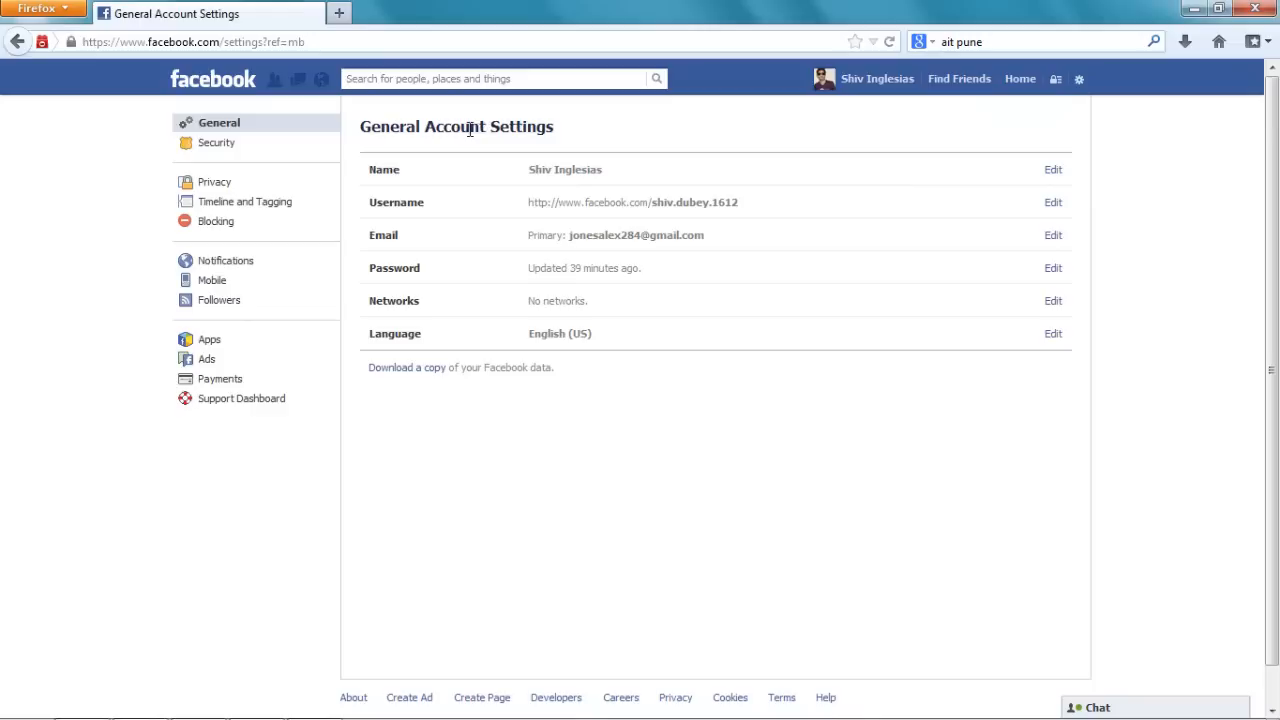
pyautogui.moveTo(463, 216)
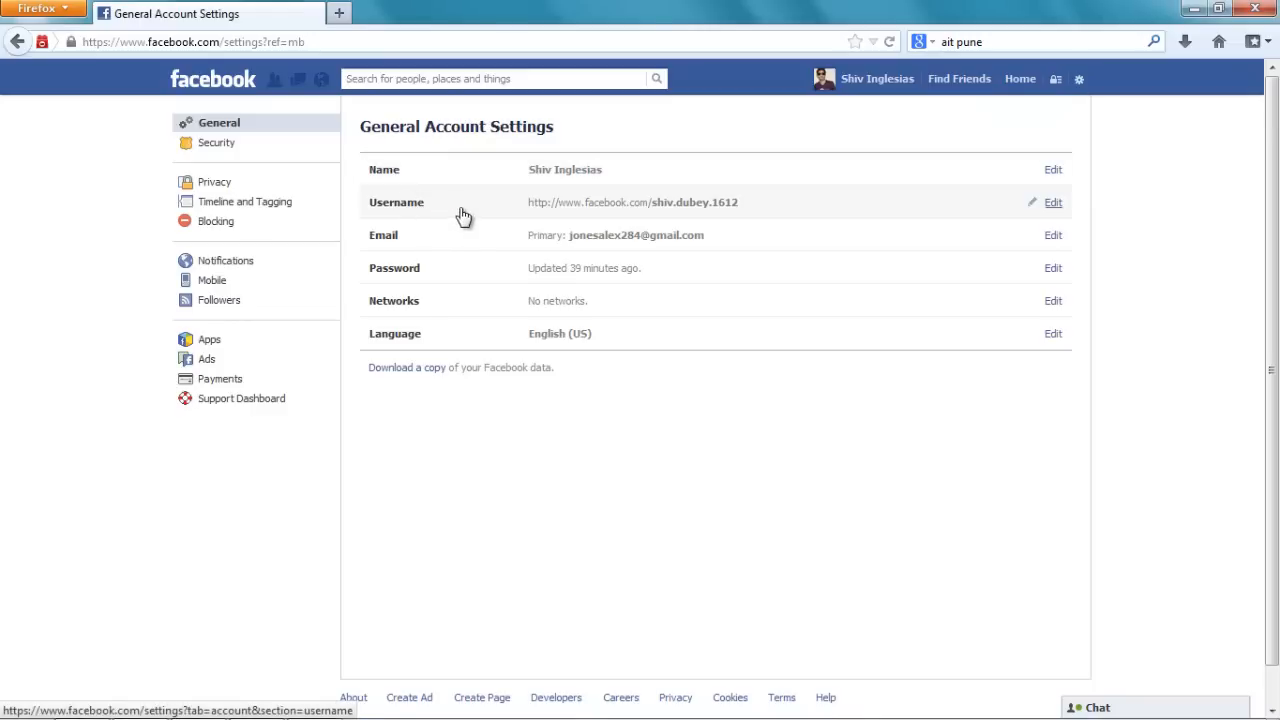
pyautogui.moveTo(510, 300)
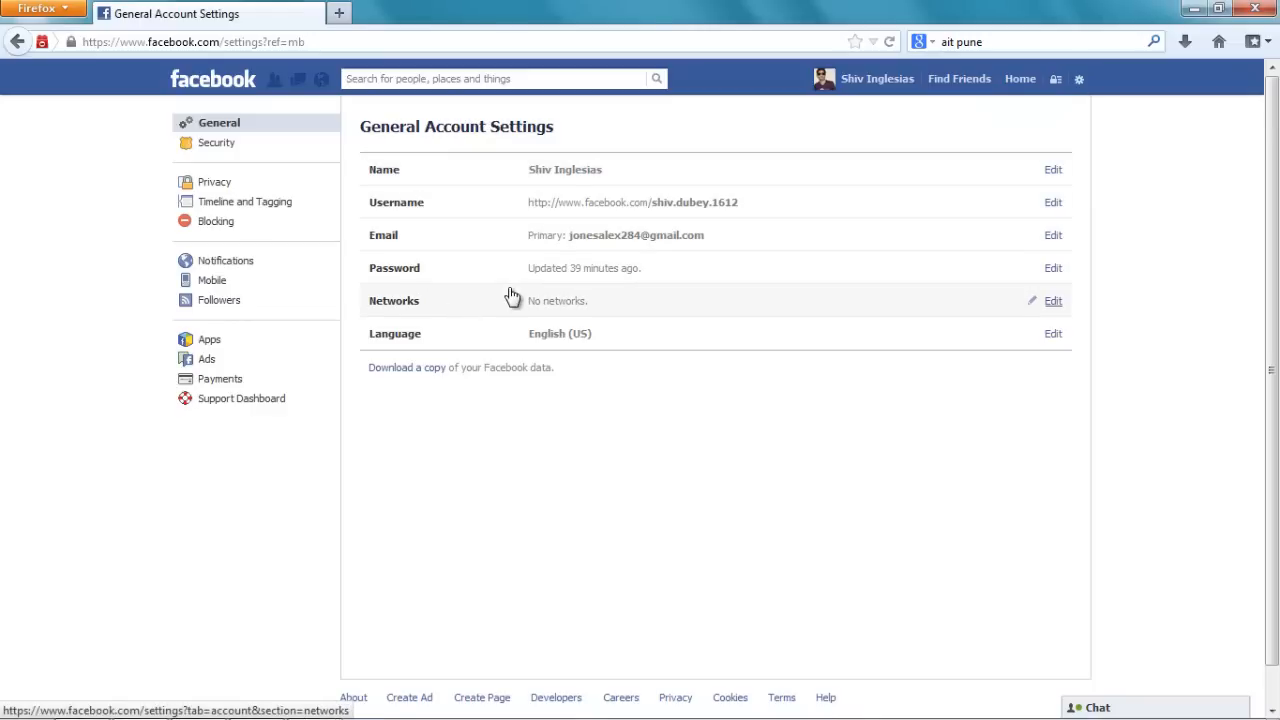
pyautogui.moveTo(557, 340)
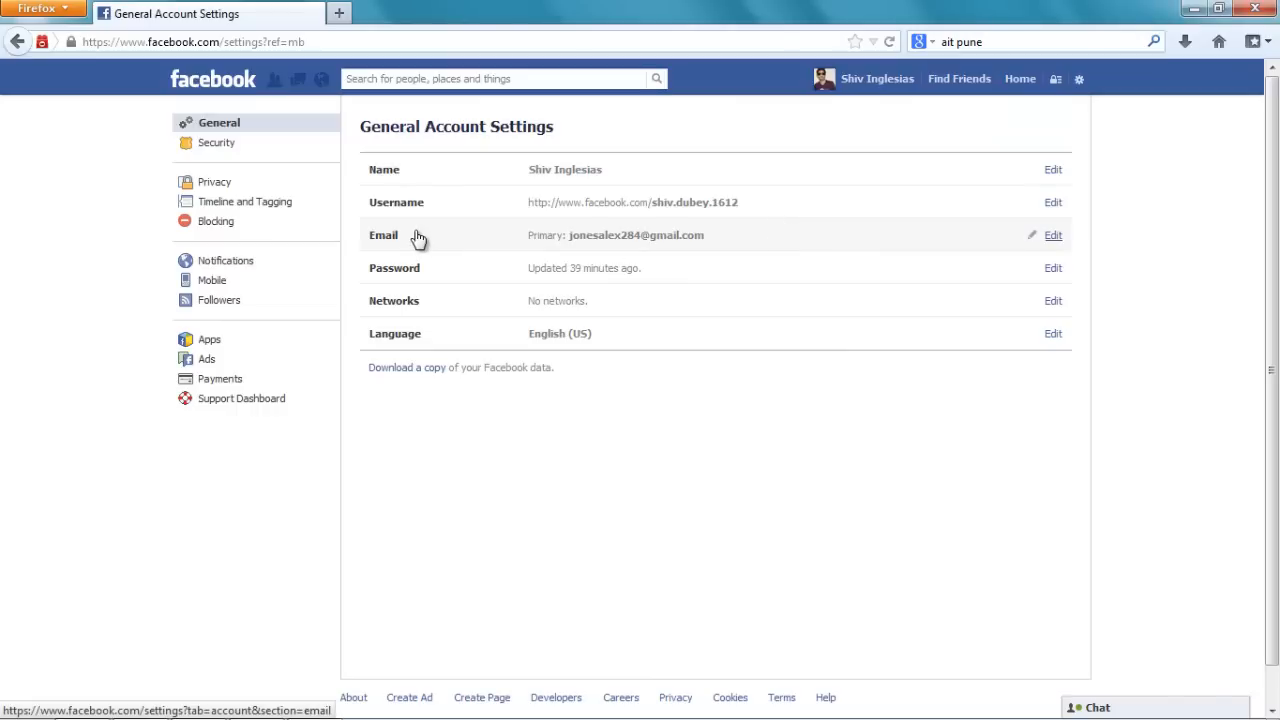
pyautogui.moveTo(1044, 245)
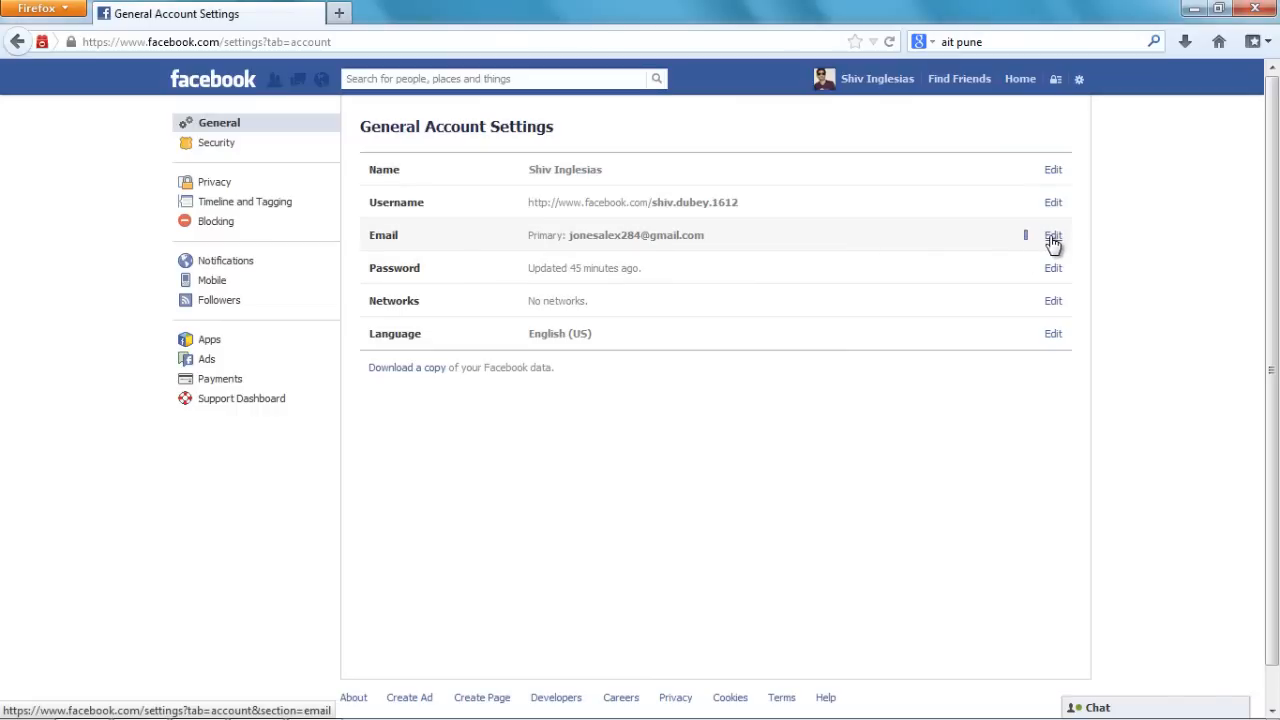
pyautogui.click(1053, 235)
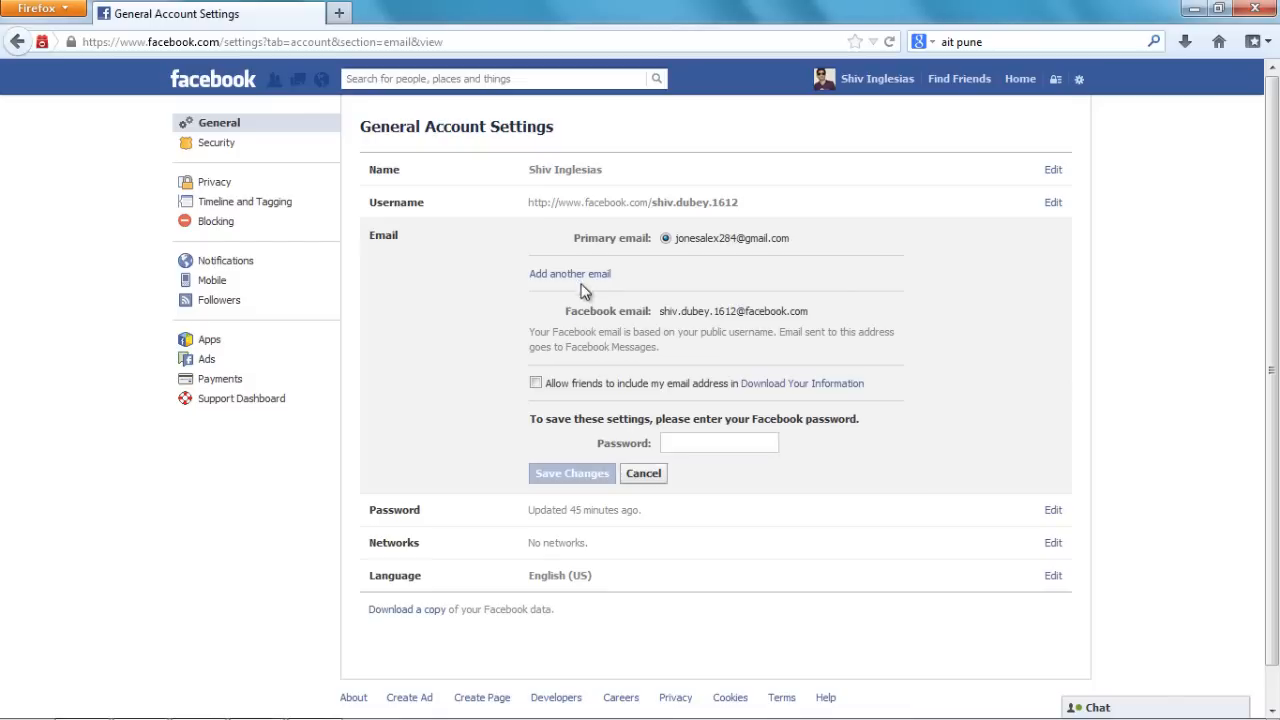
pyautogui.click(569, 273)
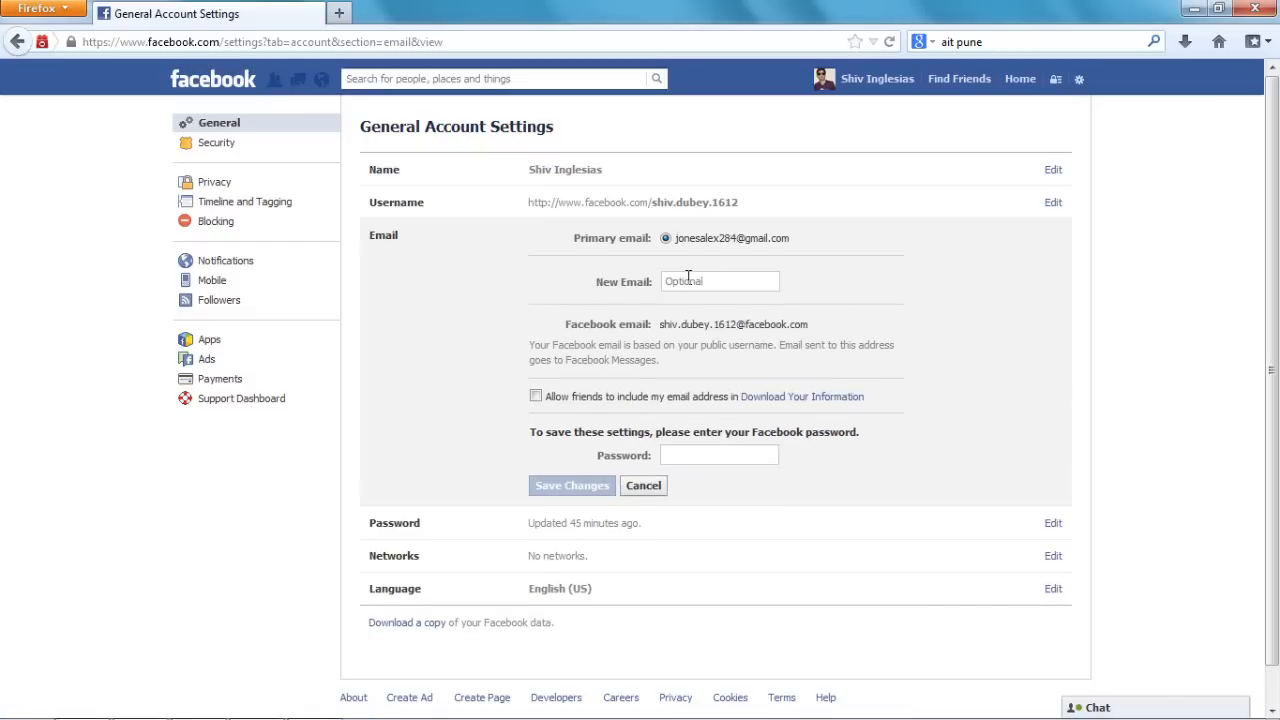
pyautogui.click(719, 281)
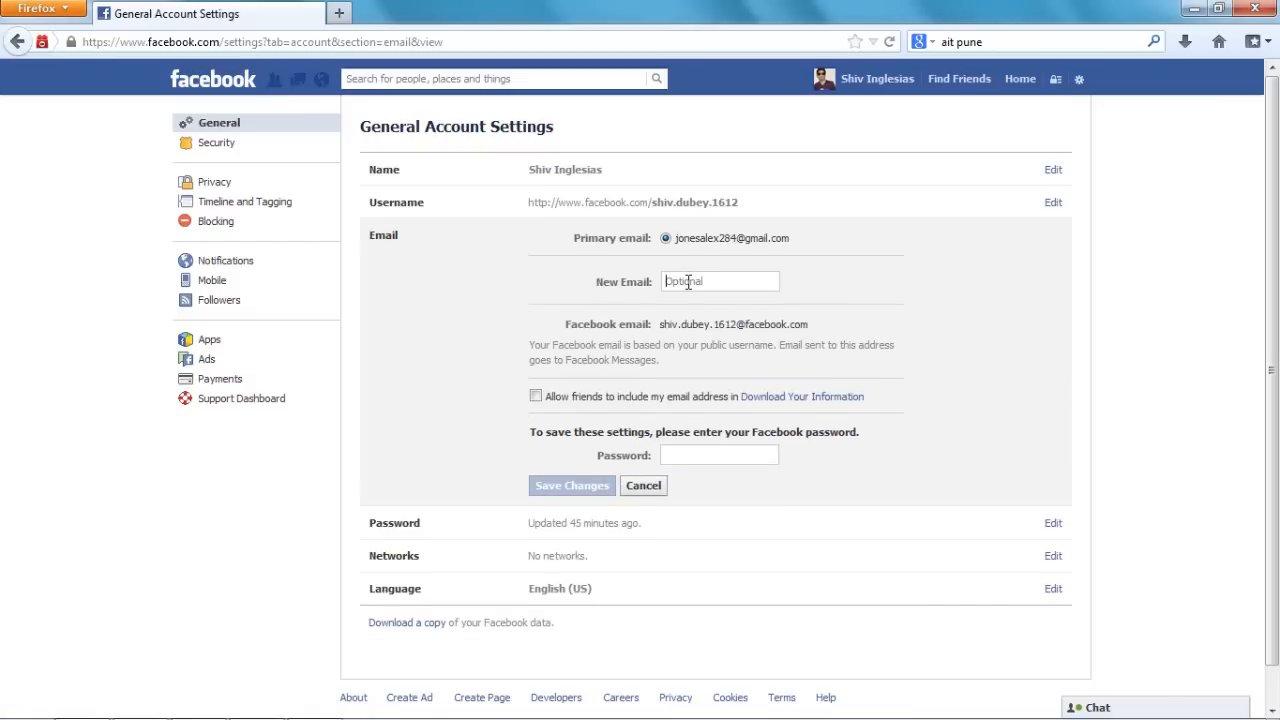
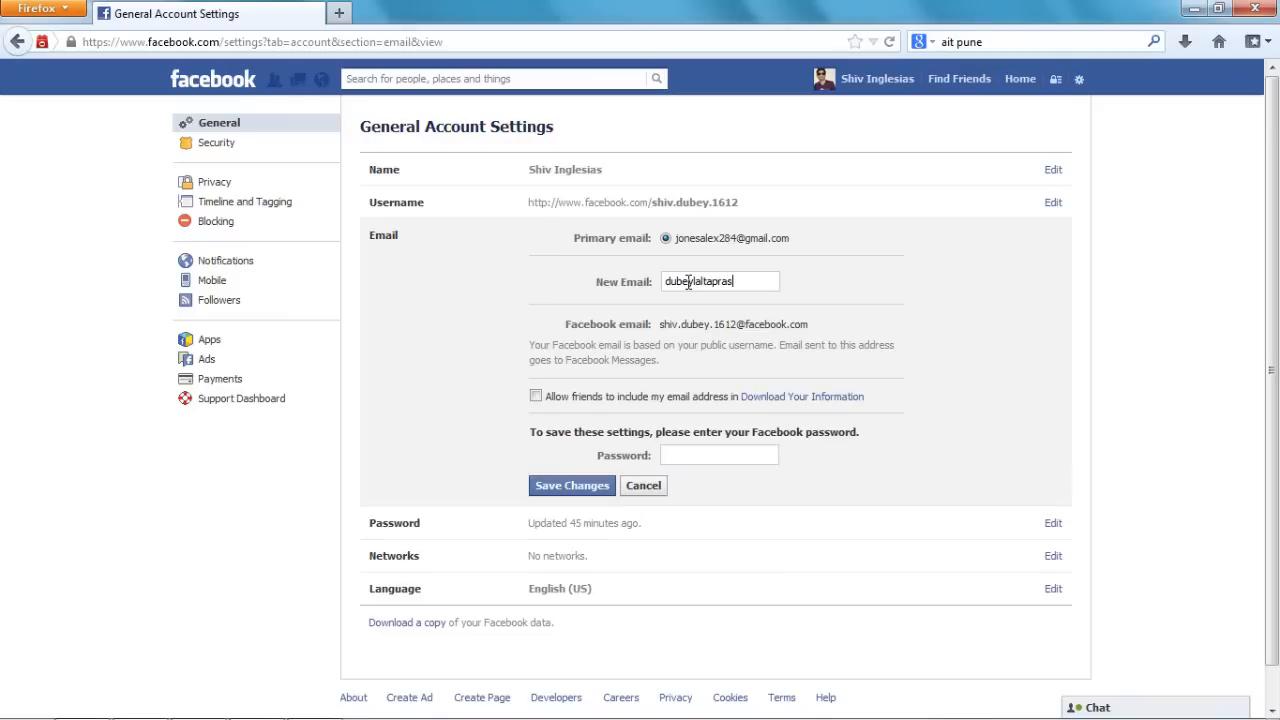
pyautogui.click(718, 455)
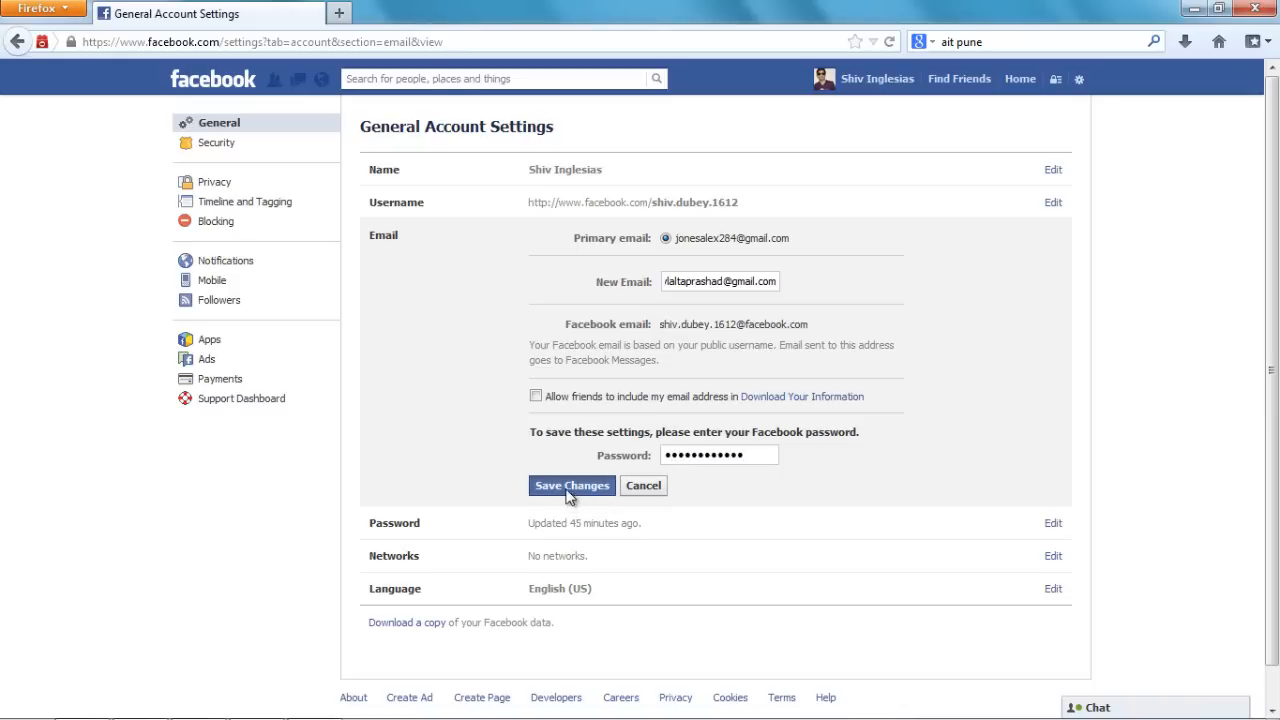
# - Save the new email and close the Email Confirmation notice with Okay
pyautogui.click(571, 485)
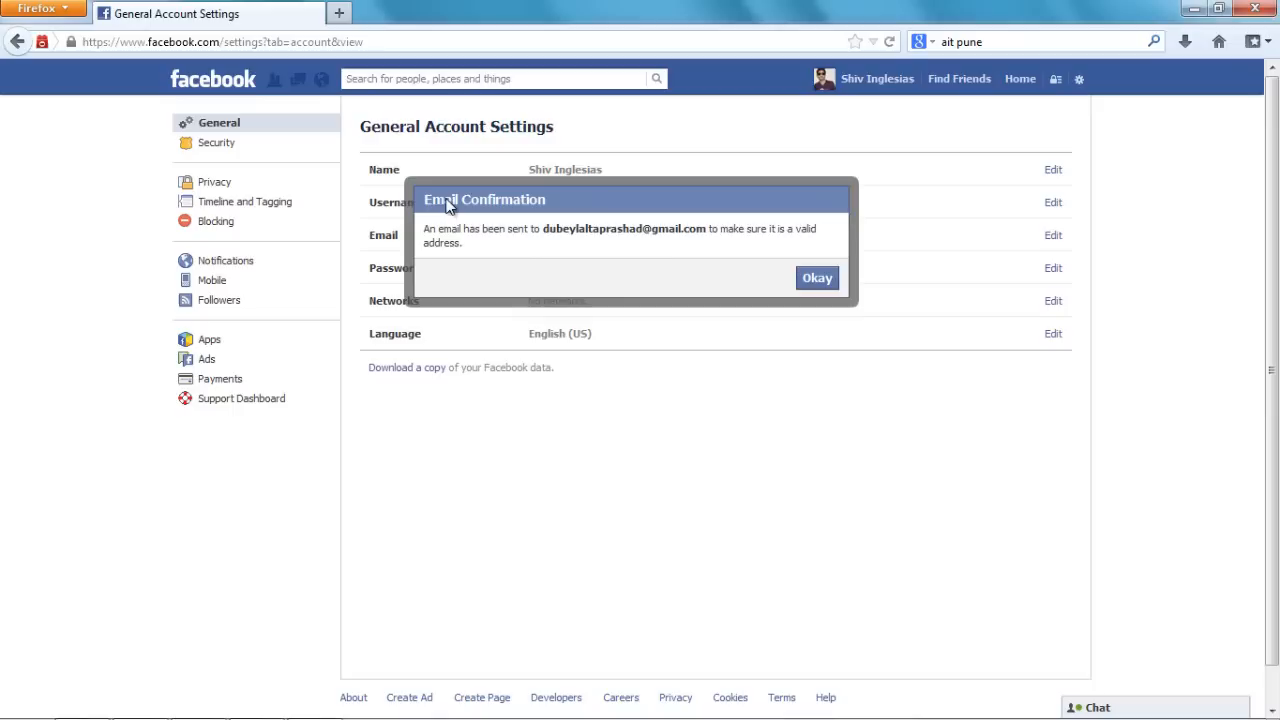
pyautogui.moveTo(657, 247)
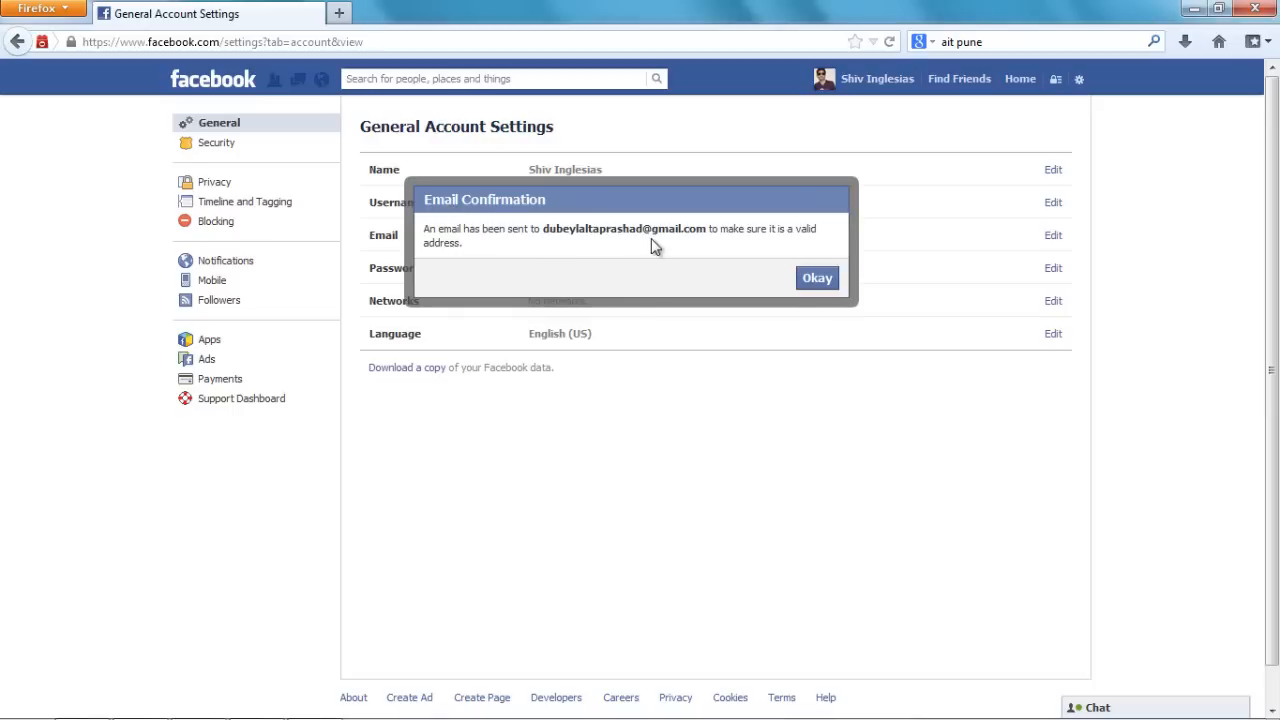
pyautogui.moveTo(757, 233)
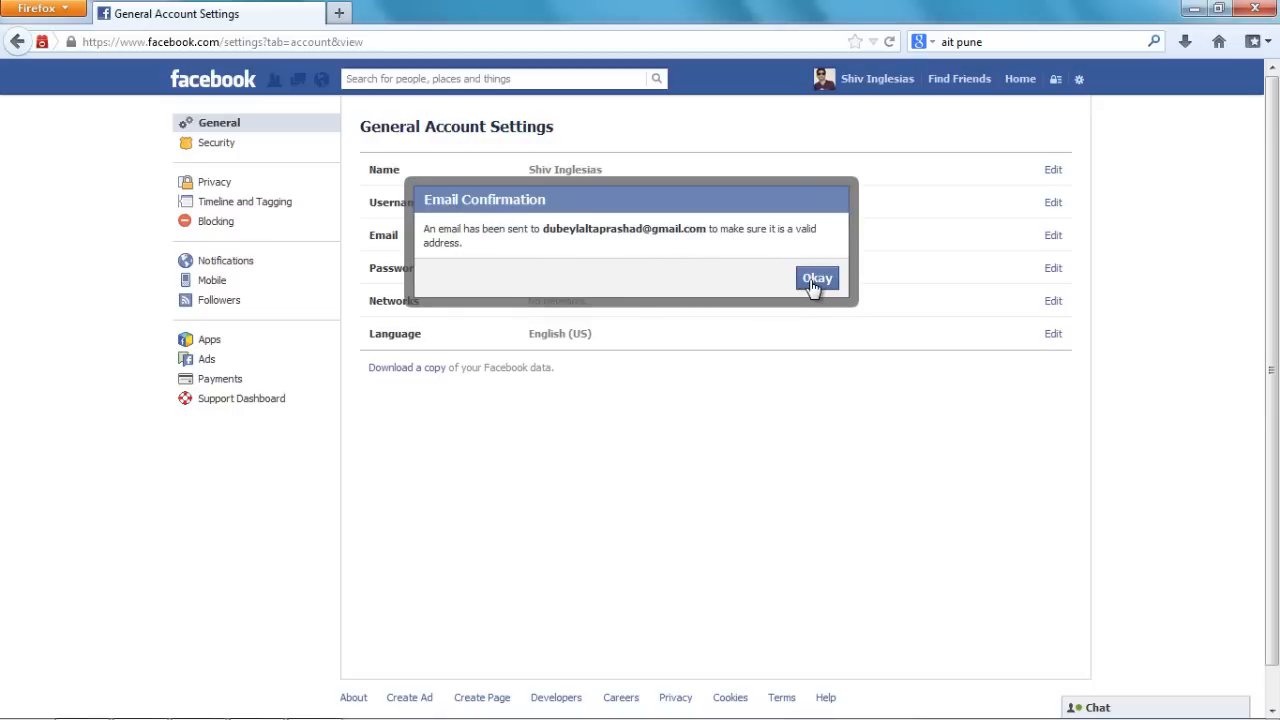
pyautogui.click(817, 278)
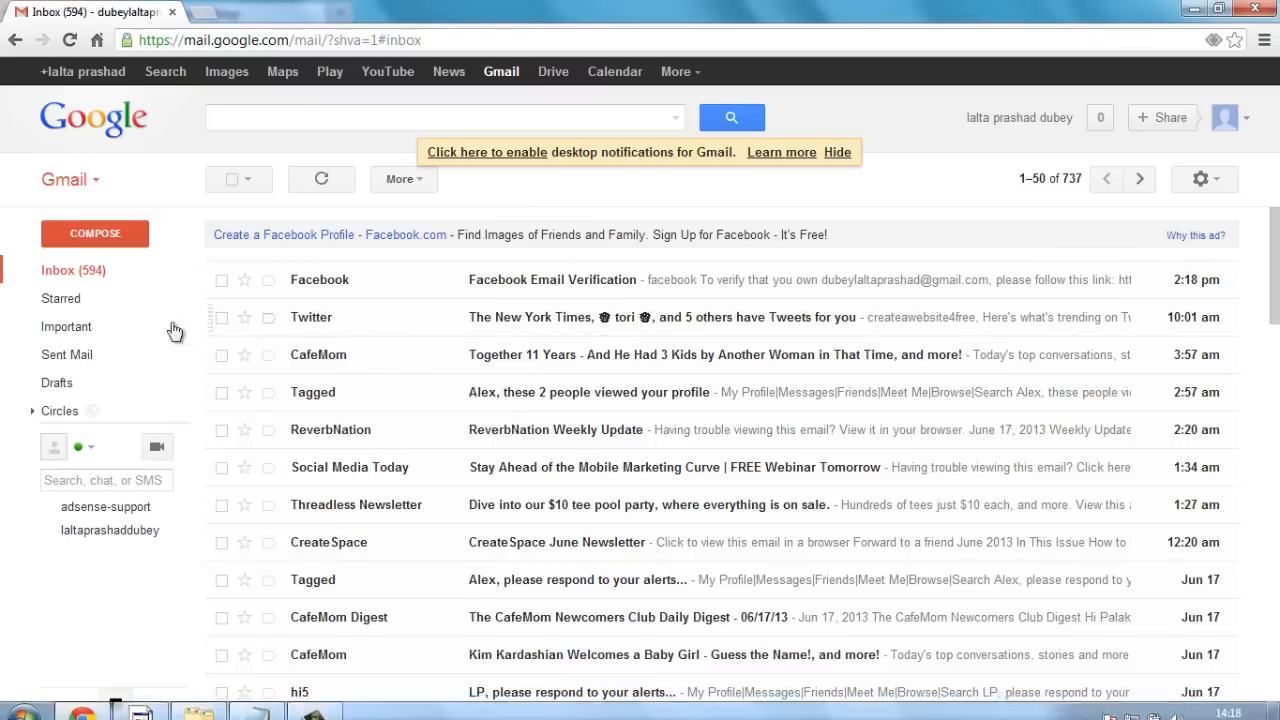
pyautogui.moveTo(418, 283)
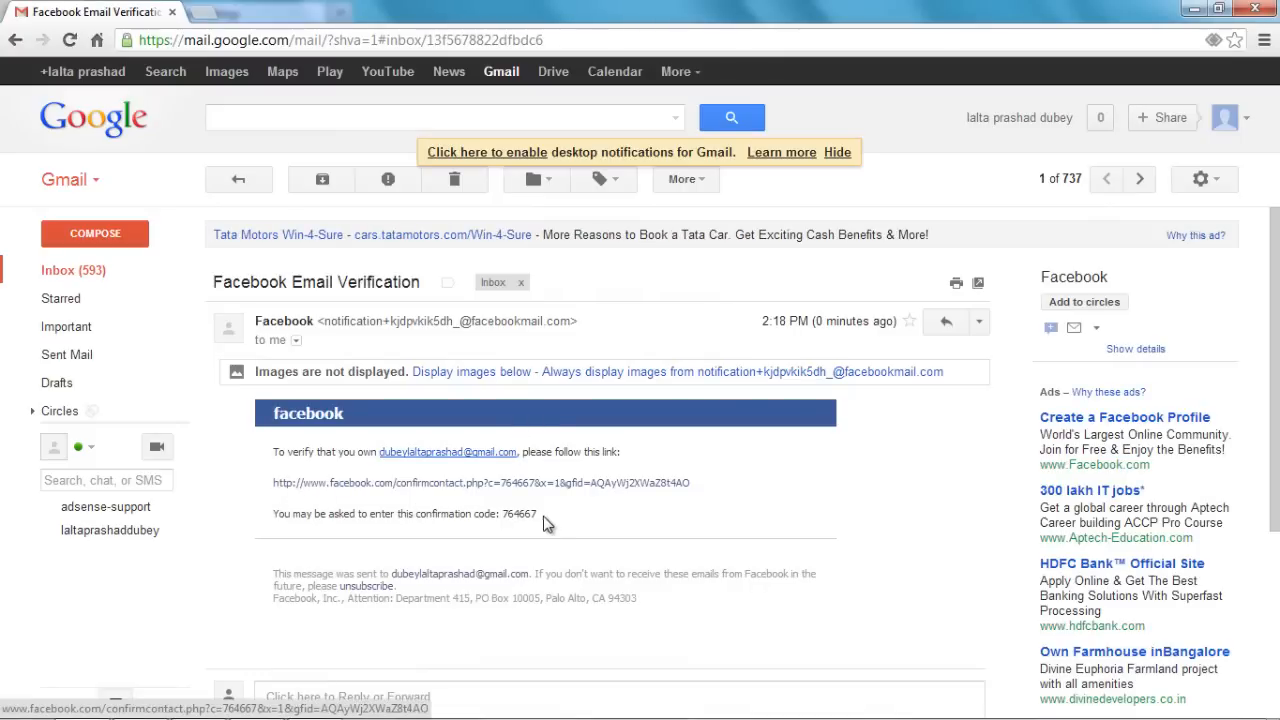
pyautogui.moveTo(517, 513)
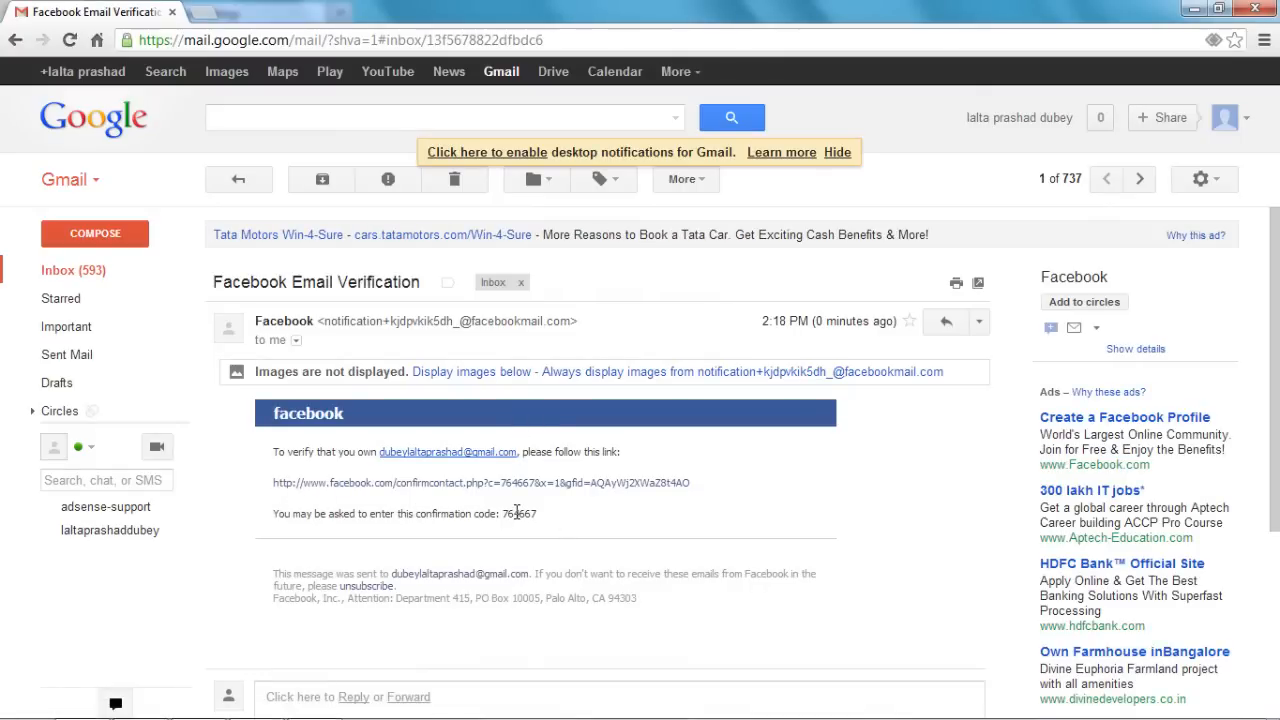
# - Copy the link address of the confirmation link in Facebook's verification email
pyautogui.rightClick(500, 483)
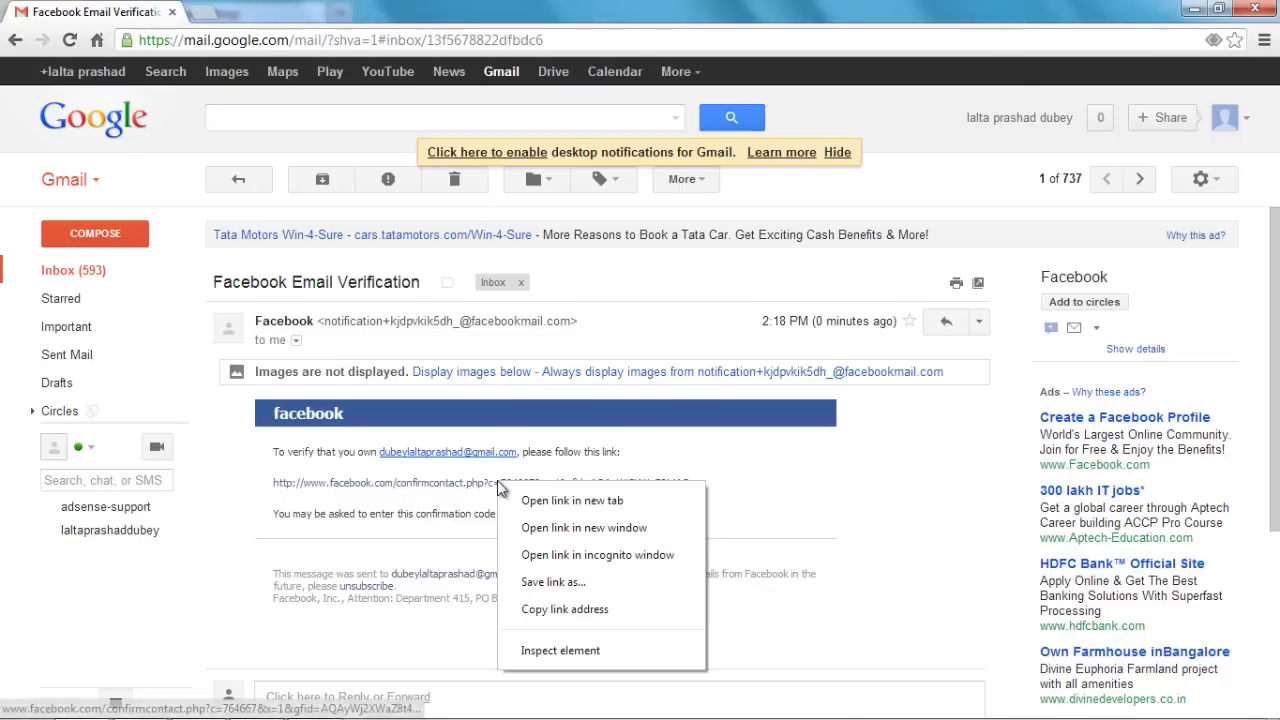
pyautogui.moveTo(555, 615)
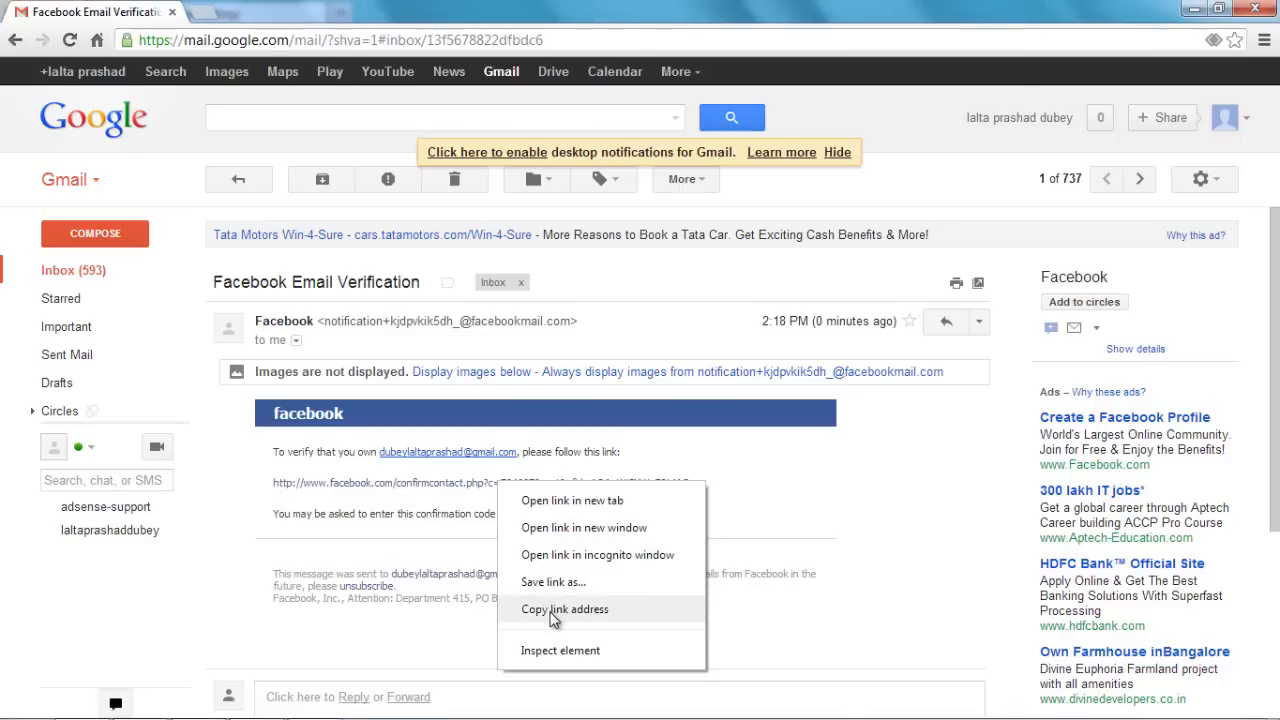
pyautogui.click(565, 609)
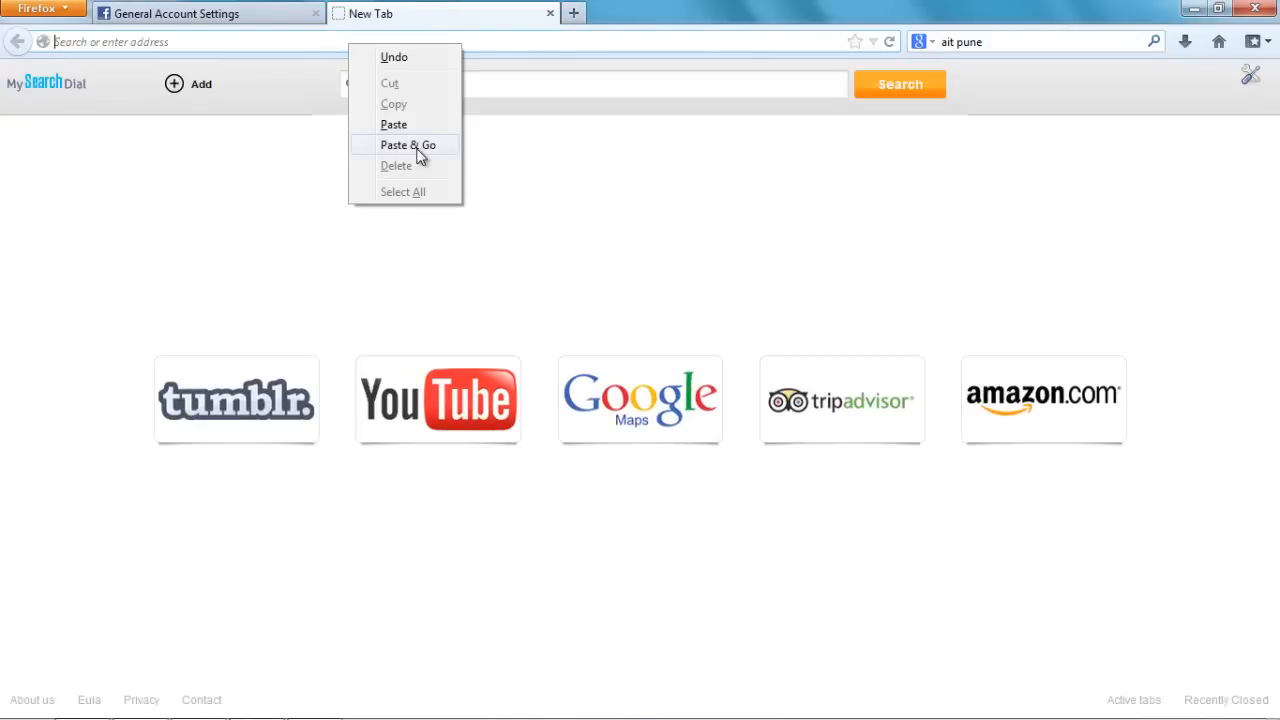
# - Paste and load the copied confirmation link in the new tab
pyautogui.click(408, 145)
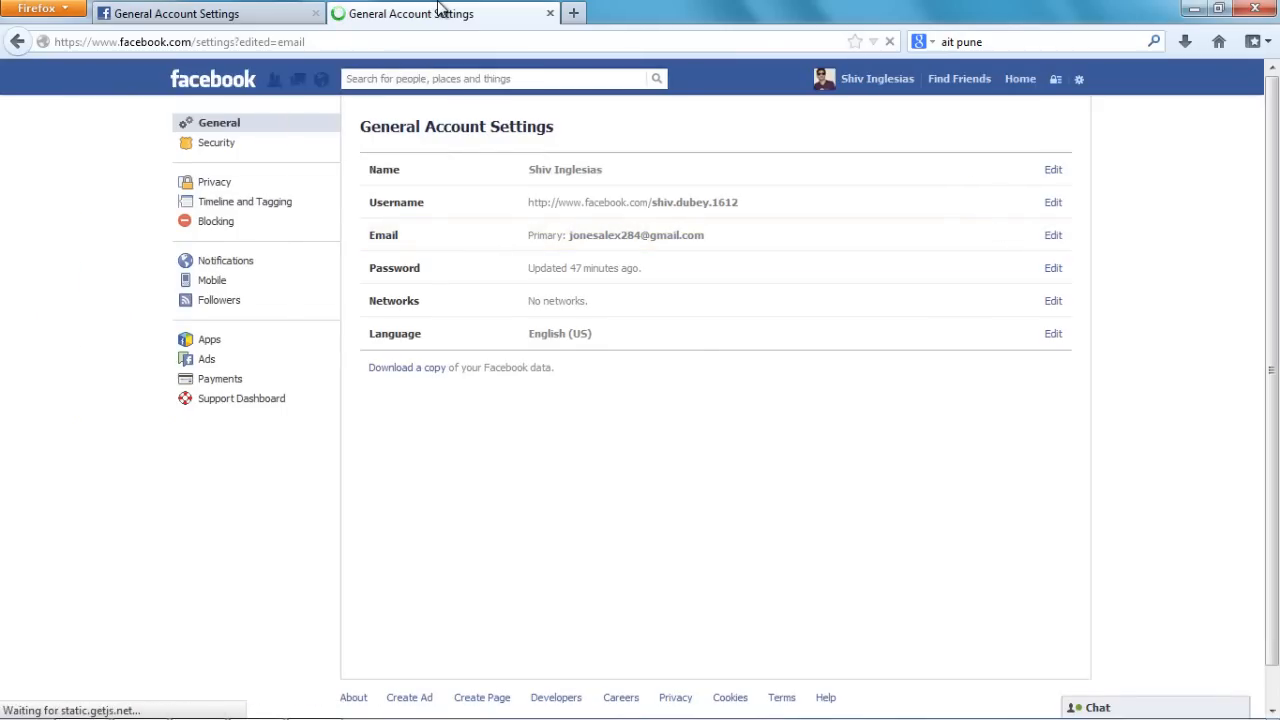
pyautogui.moveTo(1053, 240)
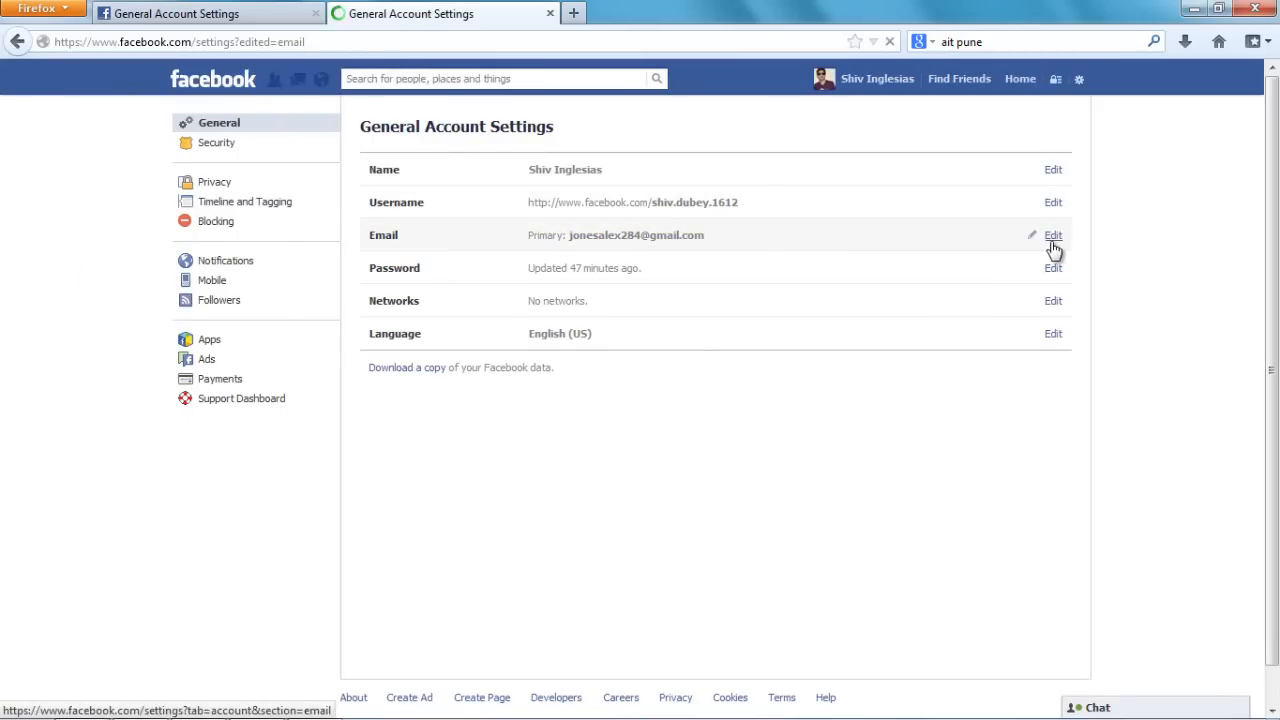
# - Select the newly confirmed Gmail address as primary, enter the password, and save
pyautogui.click(1053, 235)
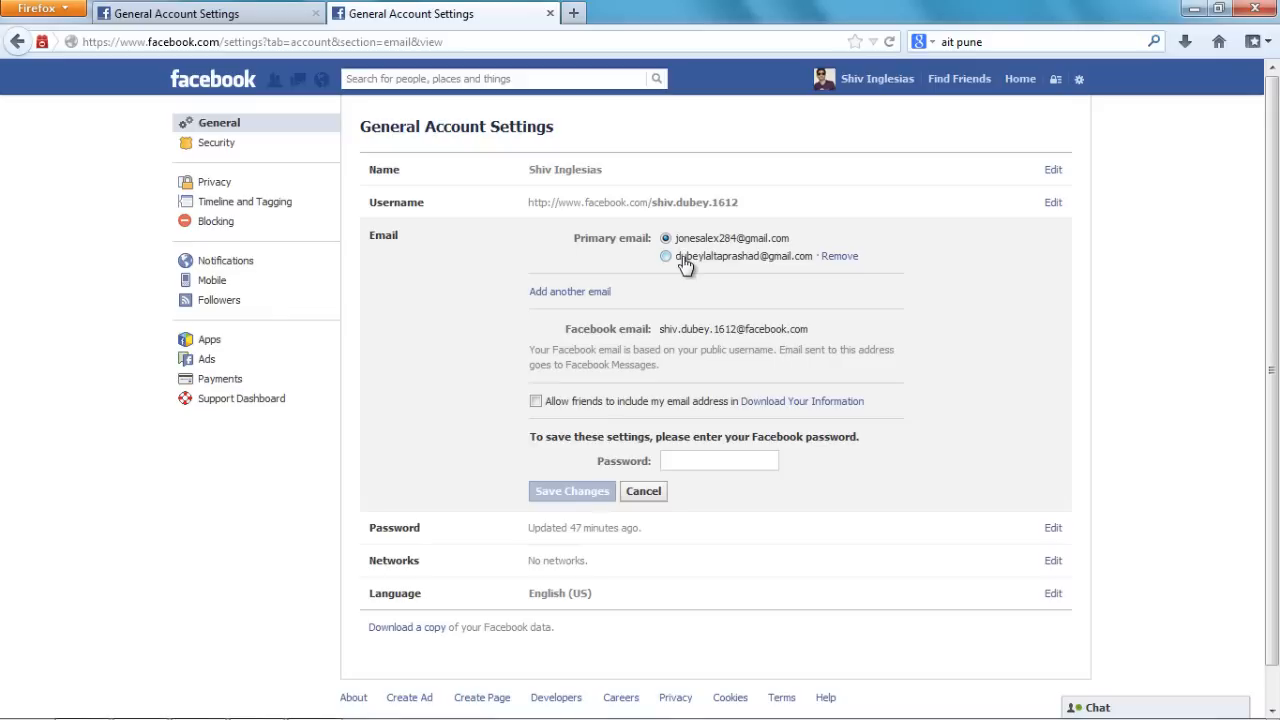
pyautogui.click(666, 238)
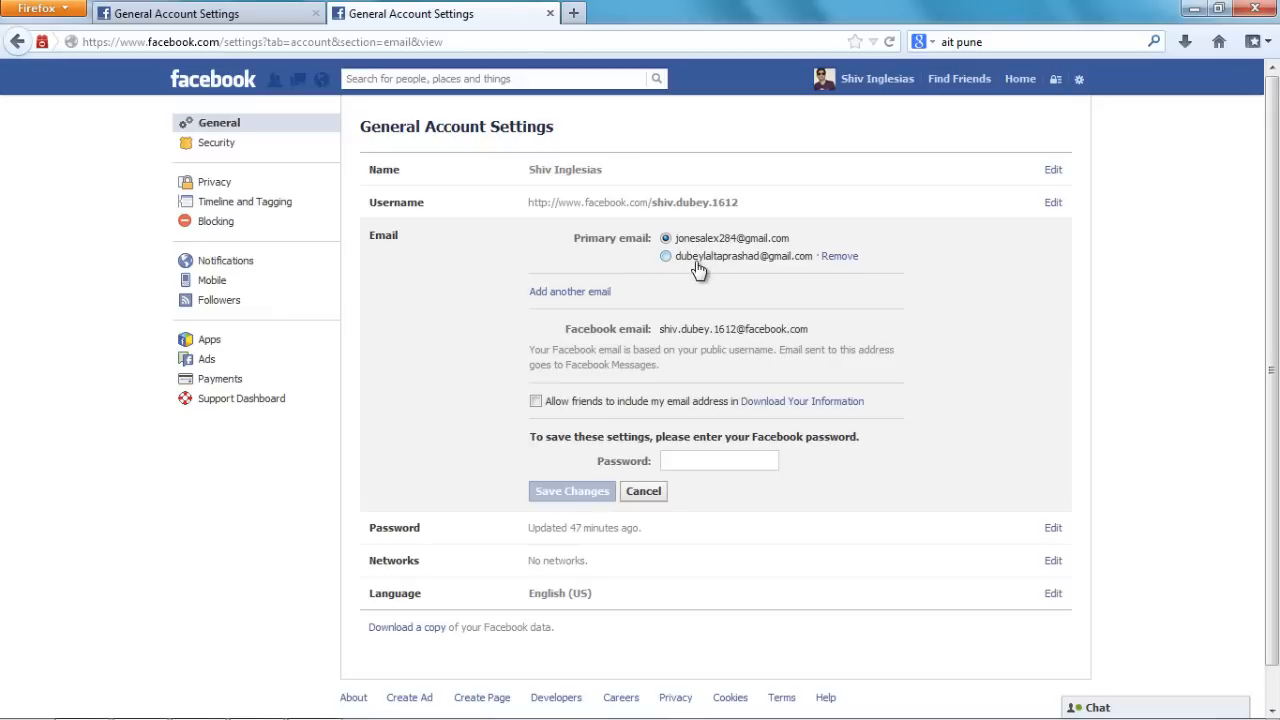
pyautogui.moveTo(666, 260)
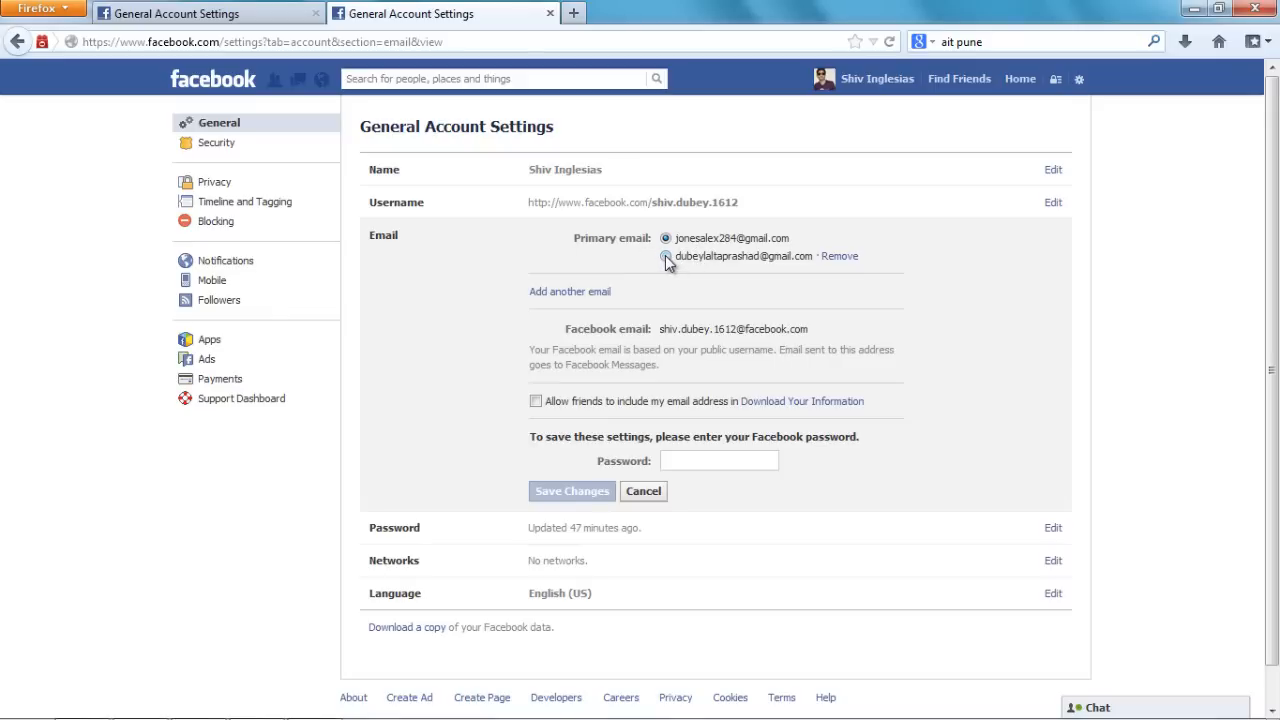
pyautogui.click(666, 256)
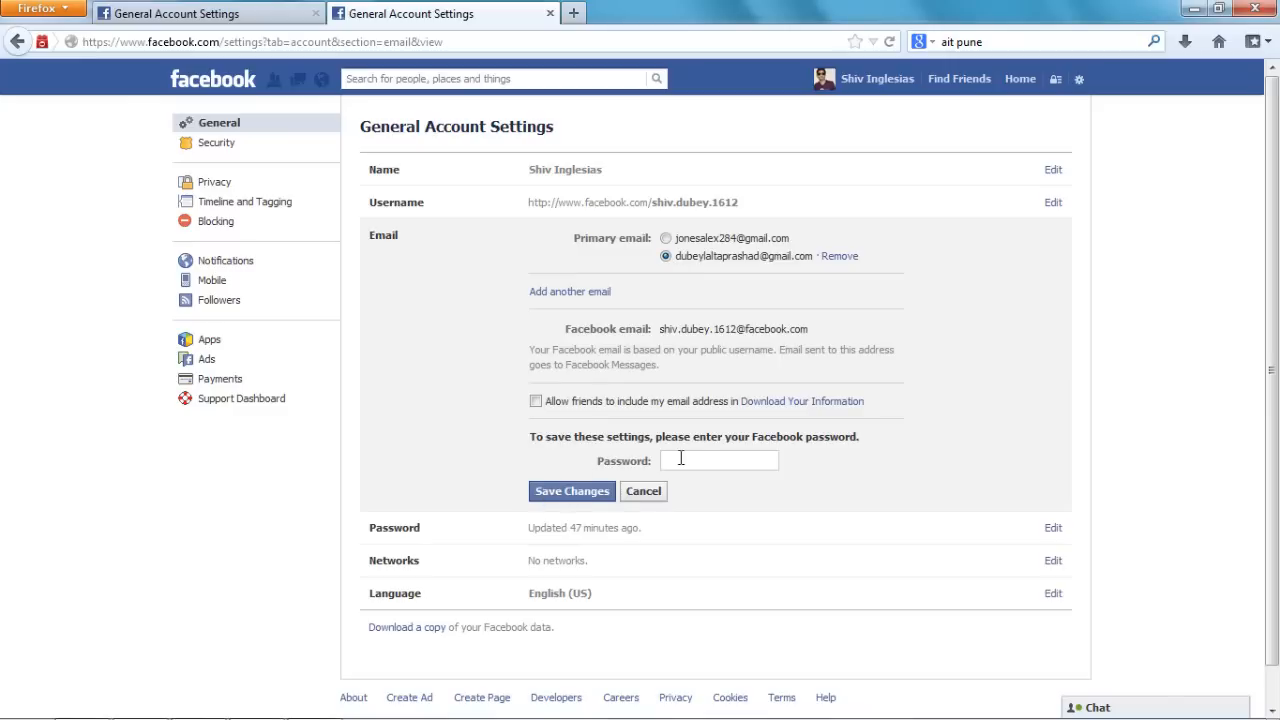
pyautogui.write('•')
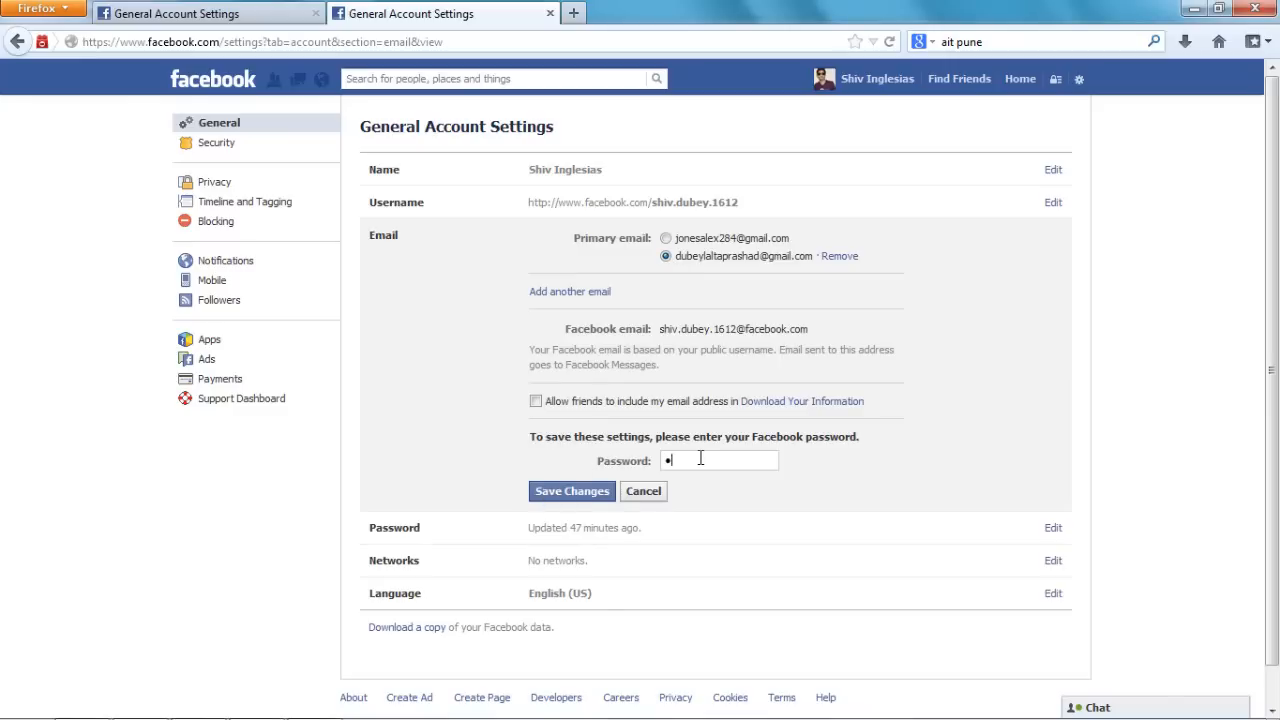
pyautogui.write('password')
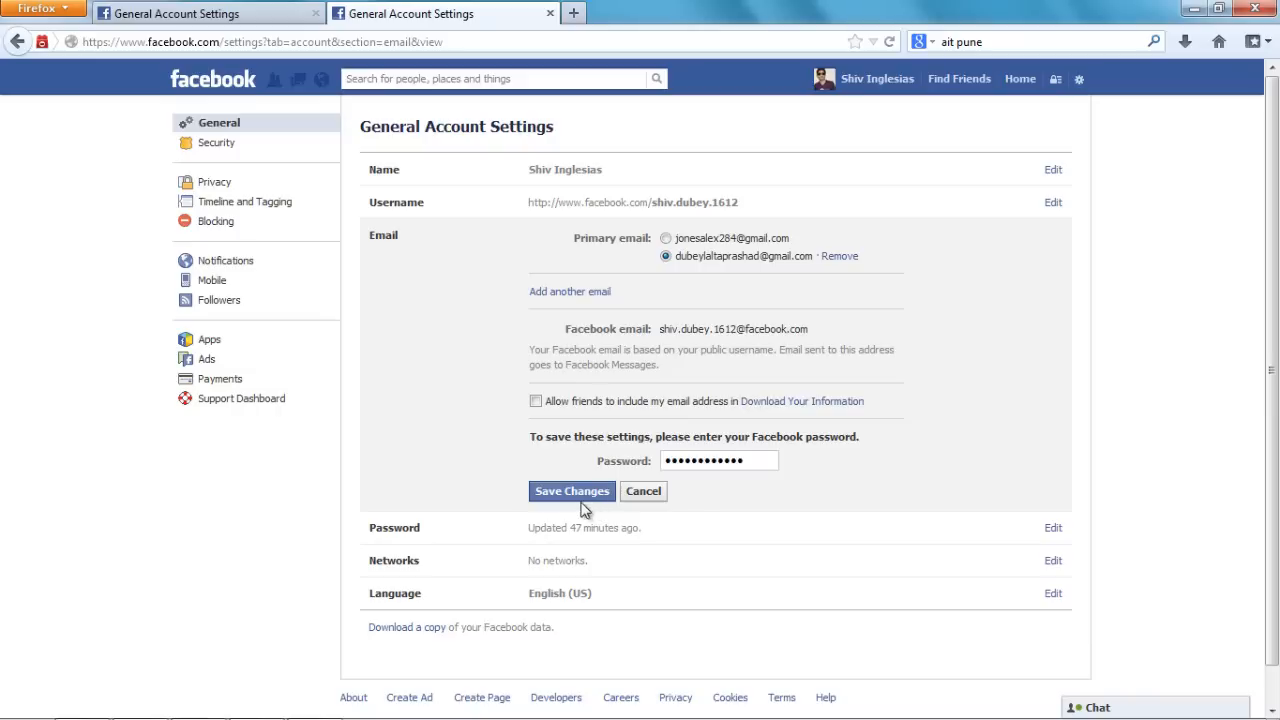
pyautogui.click(571, 491)
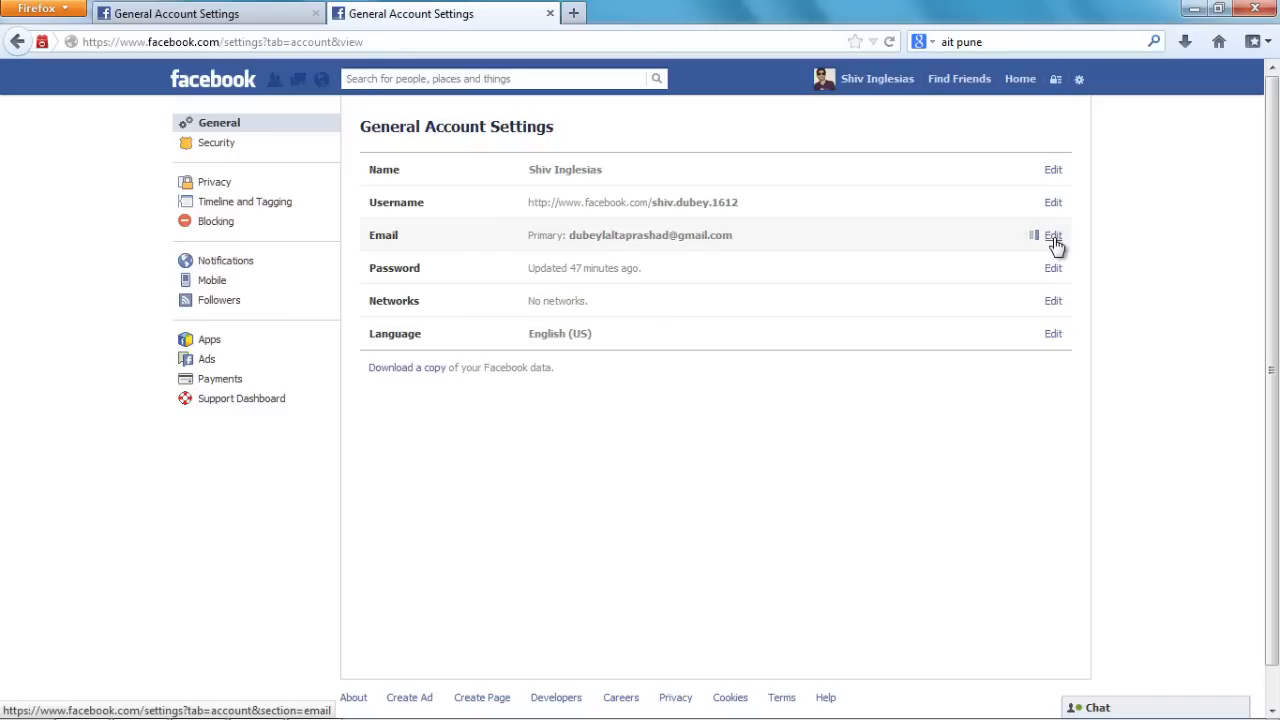
# - Remove the old email, save with the password, and verify only Gmail remains
pyautogui.click(1053, 235)
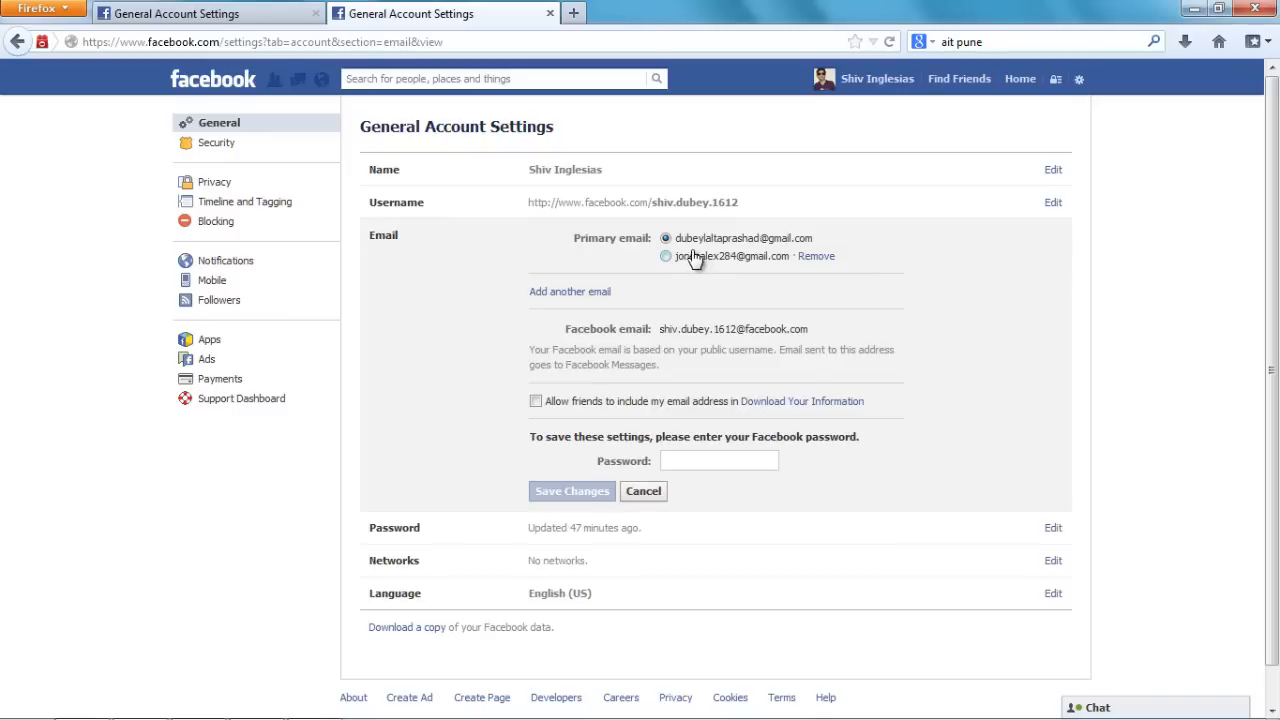
pyautogui.click(665, 256)
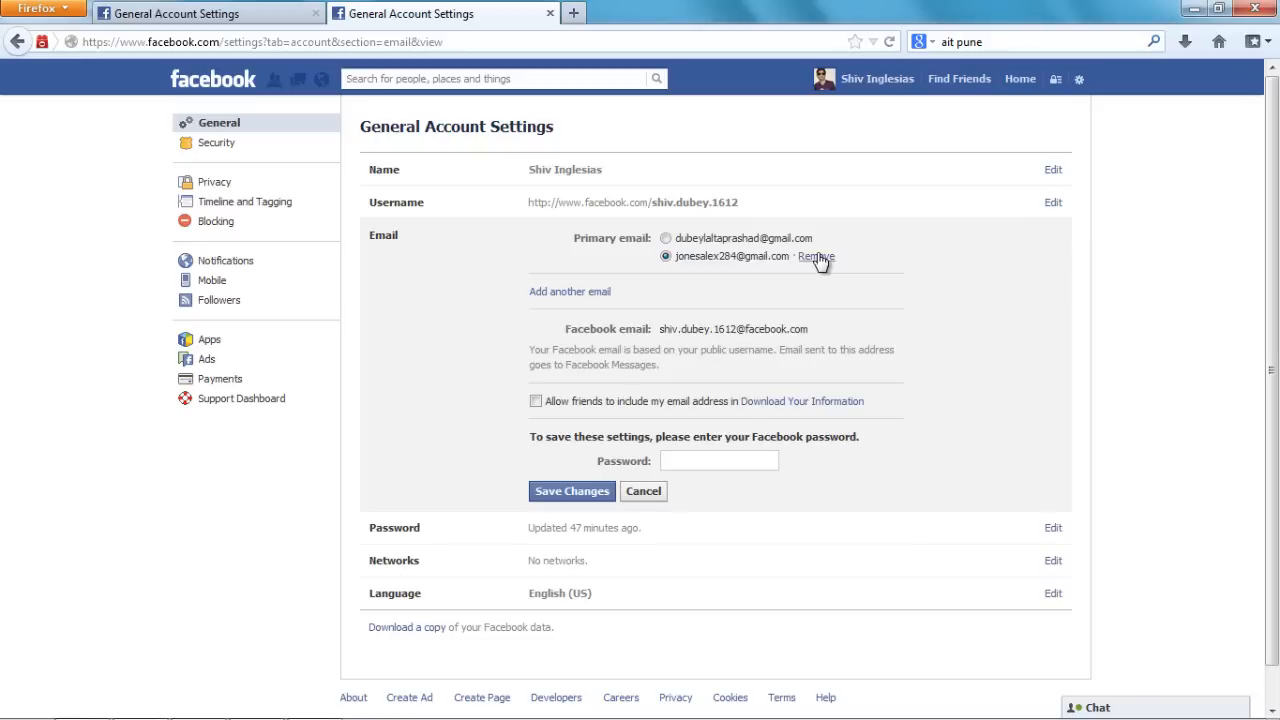
pyautogui.click(816, 256)
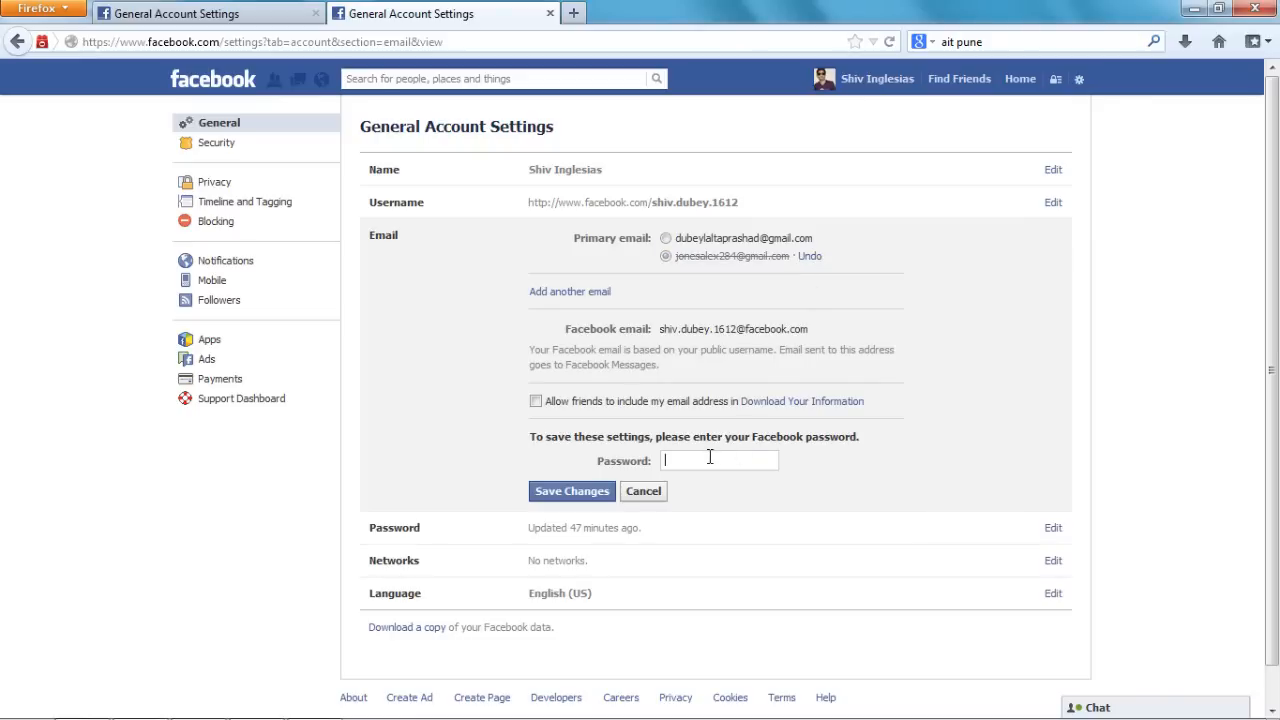
pyautogui.write('••')
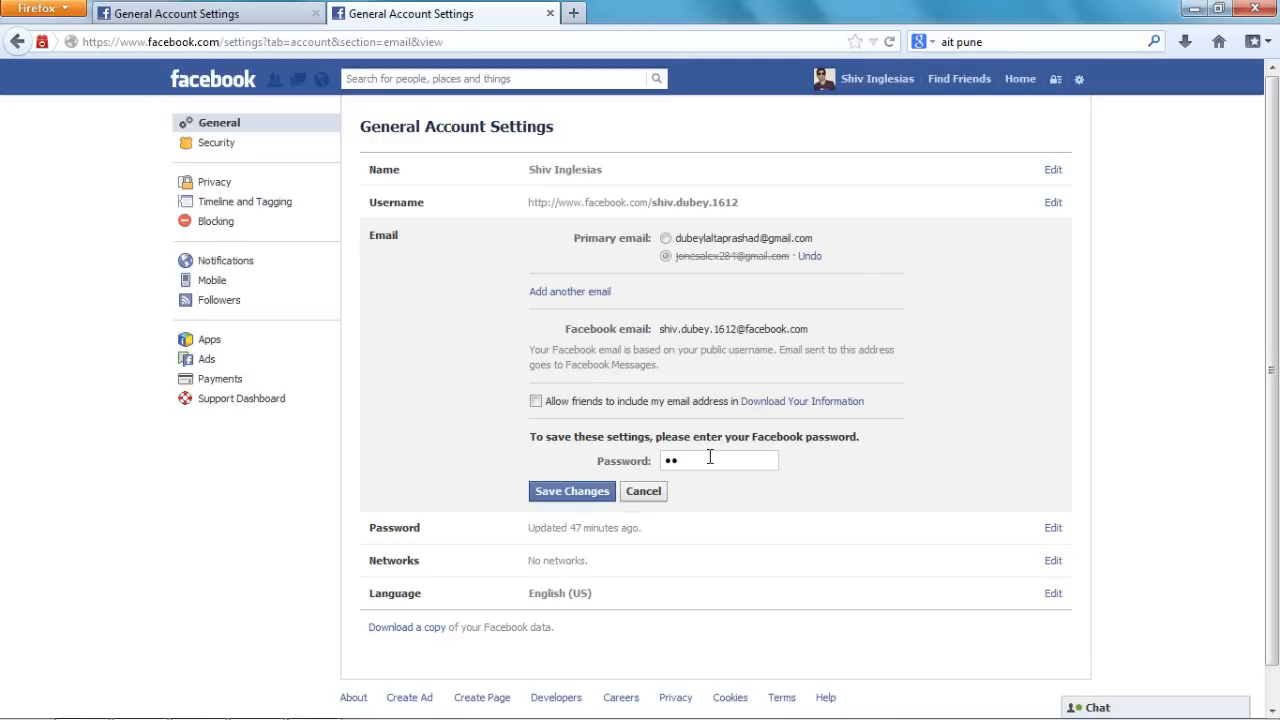
pyautogui.write('password')
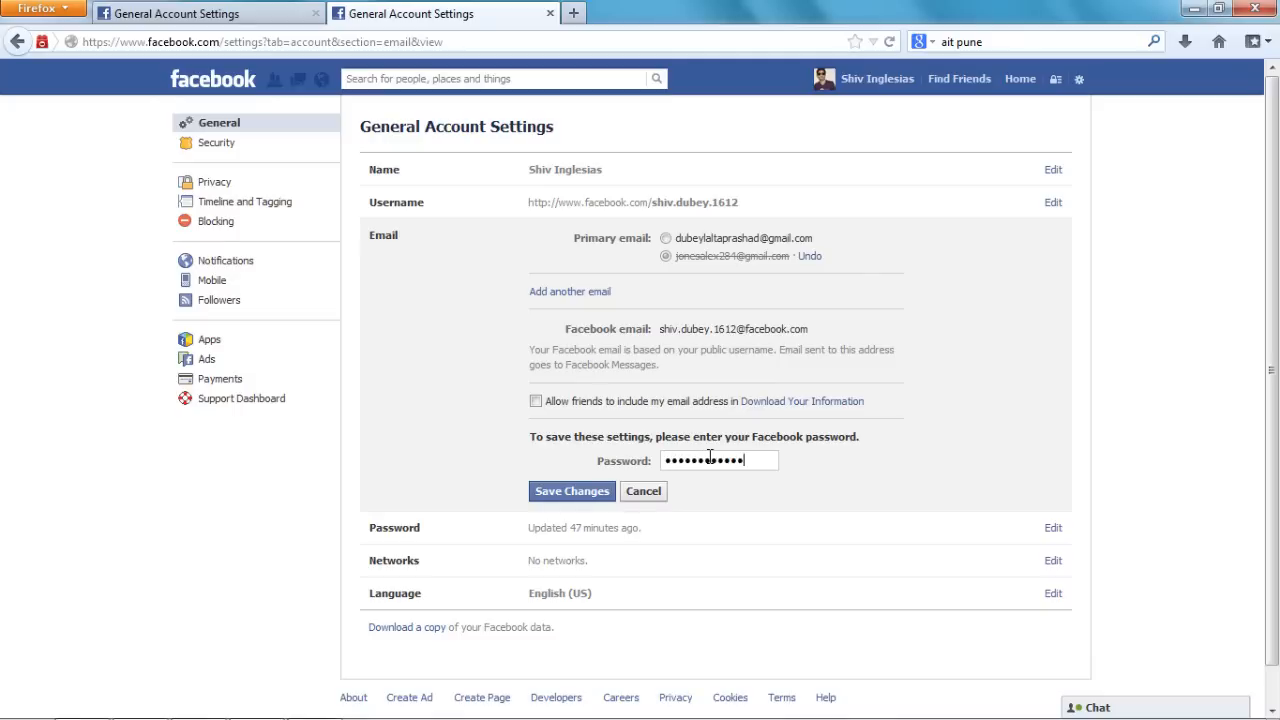
pyautogui.click(571, 491)
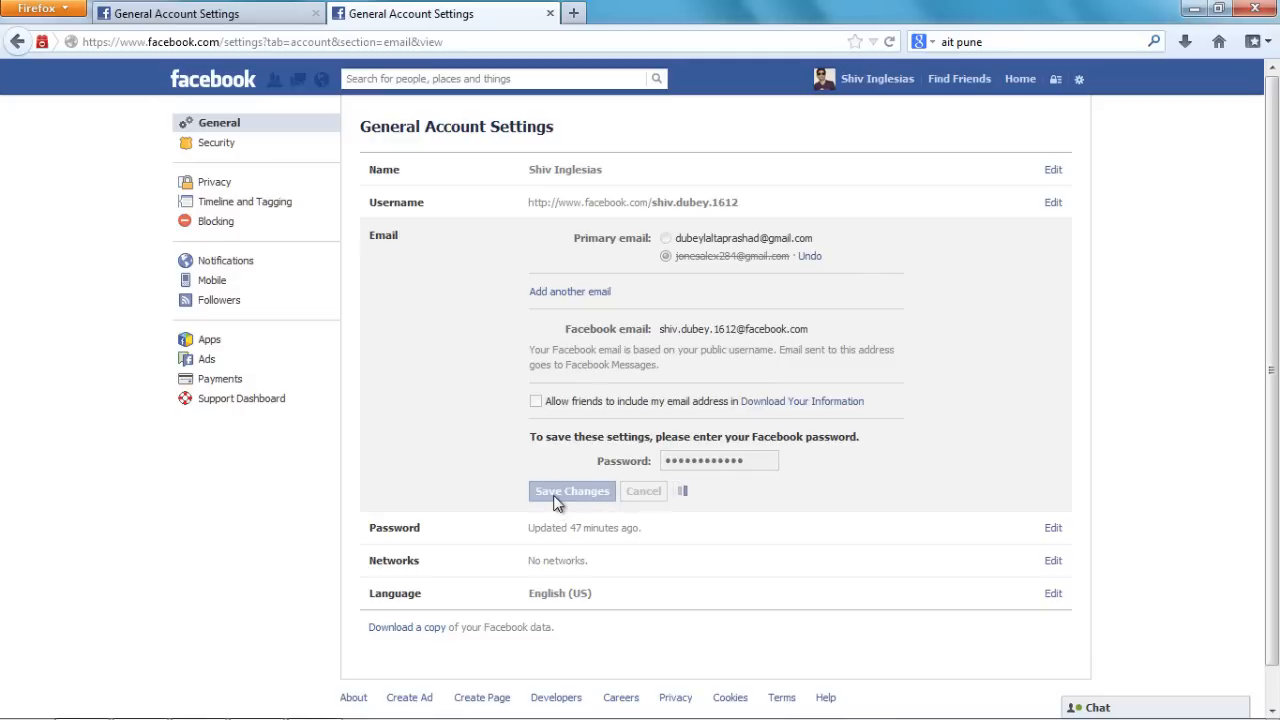
pyautogui.click(572, 491)
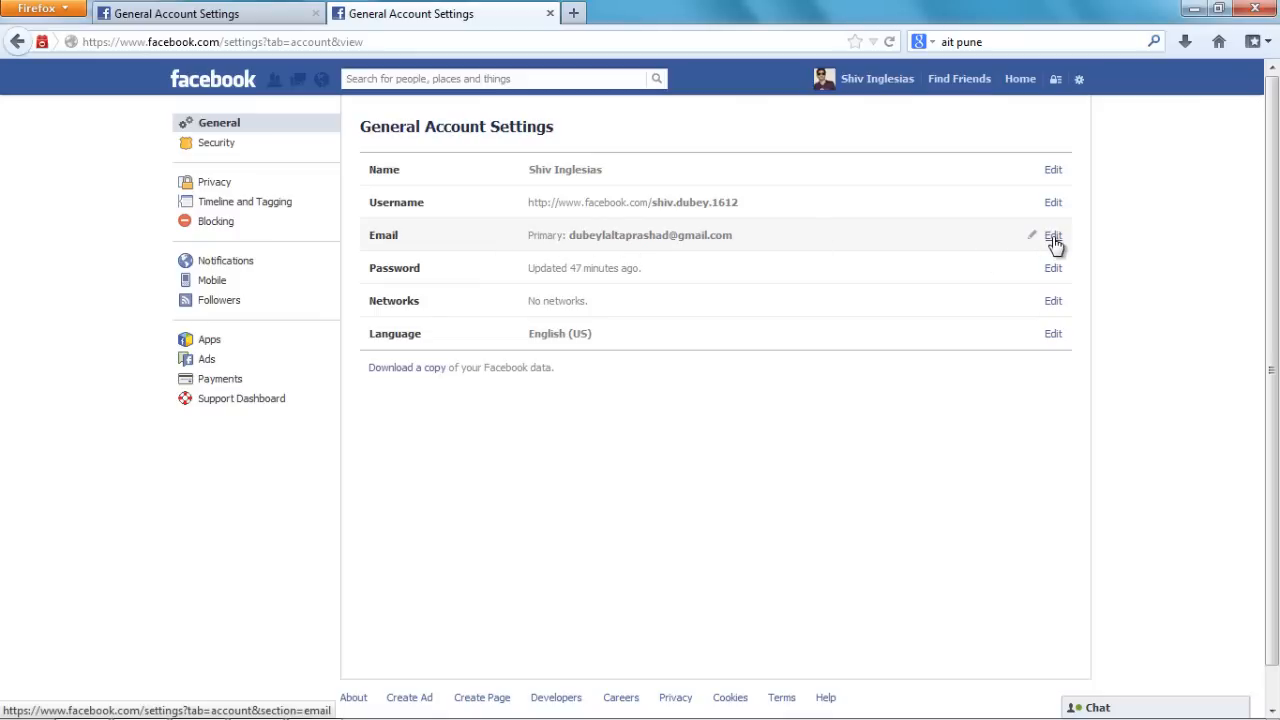
pyautogui.click(1053, 235)
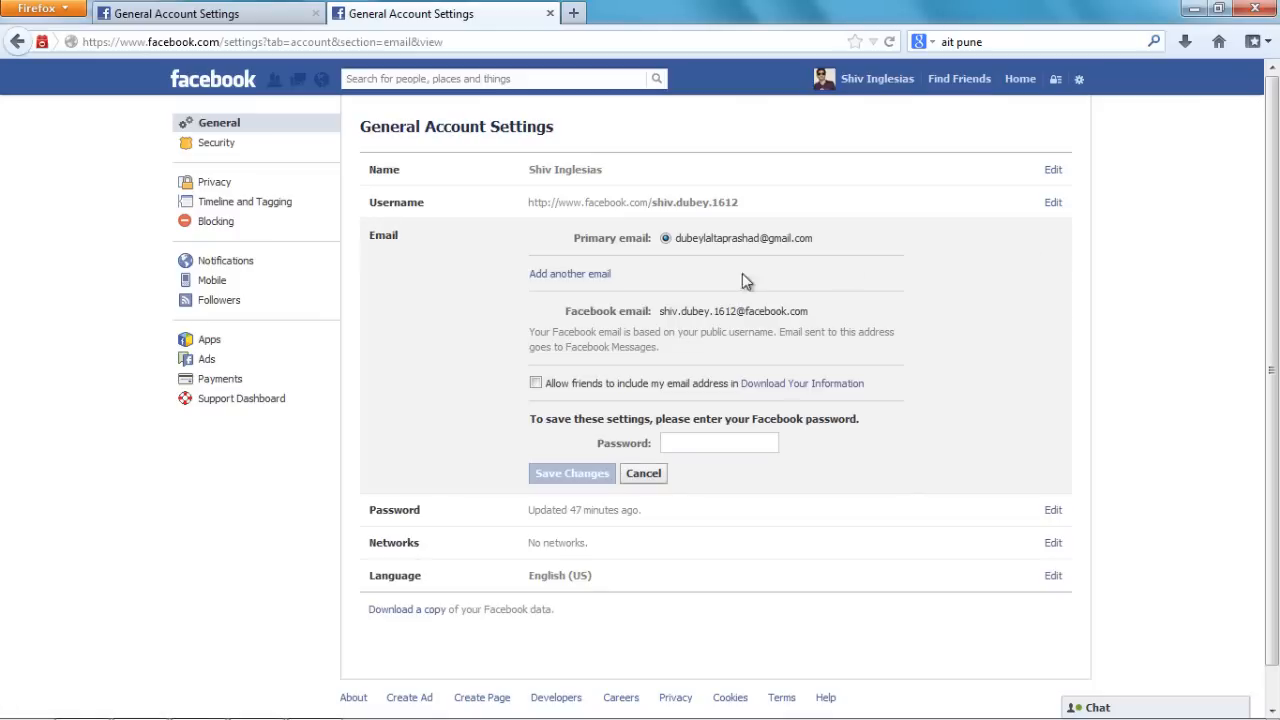